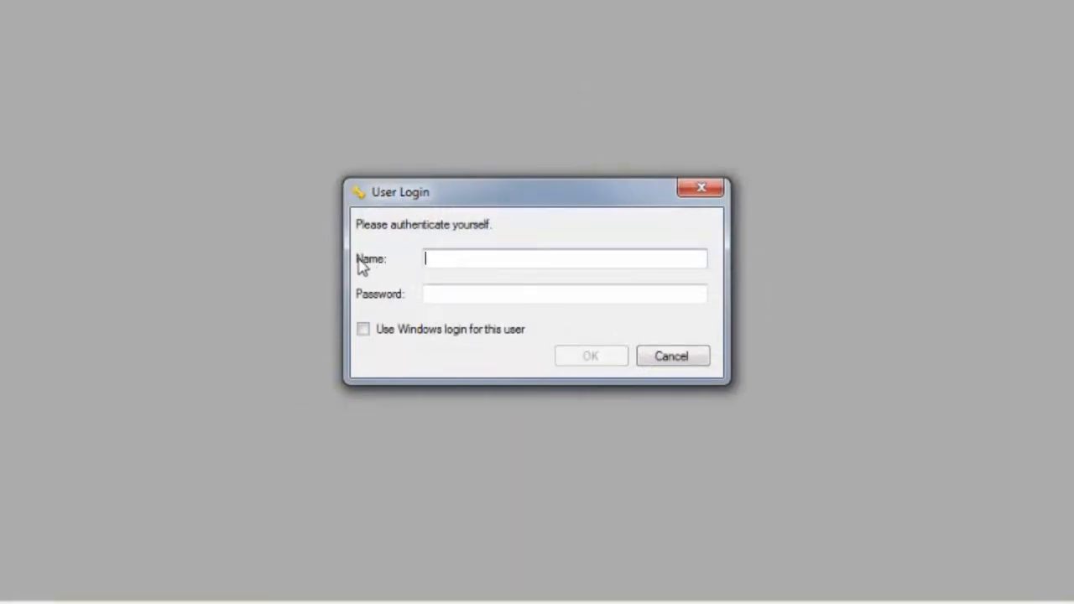
Log in to Startup+ with user name 'ad'
type("ad")
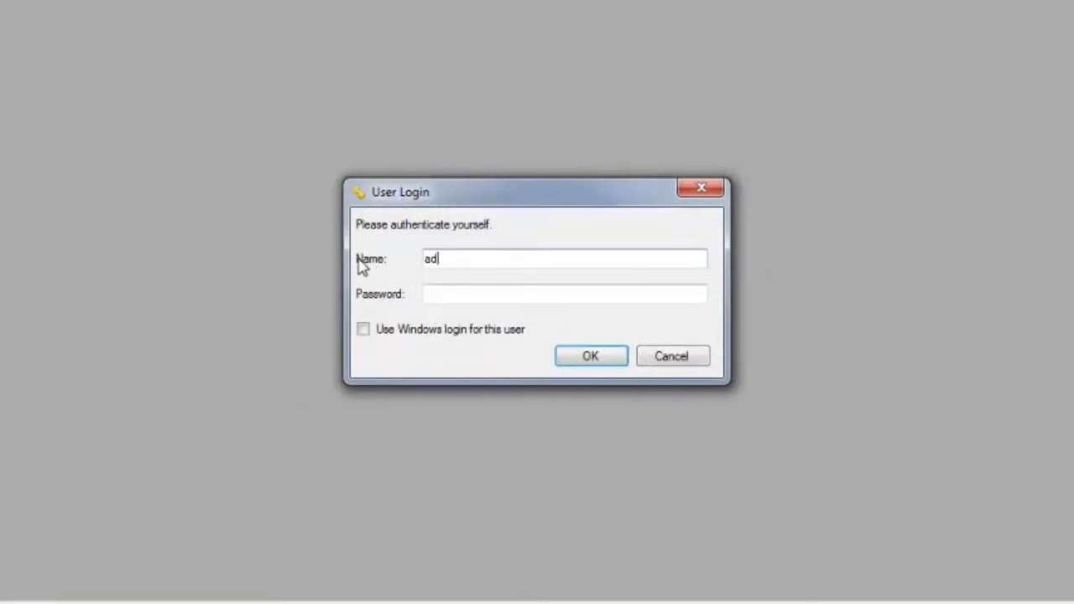
left_click(590, 356)
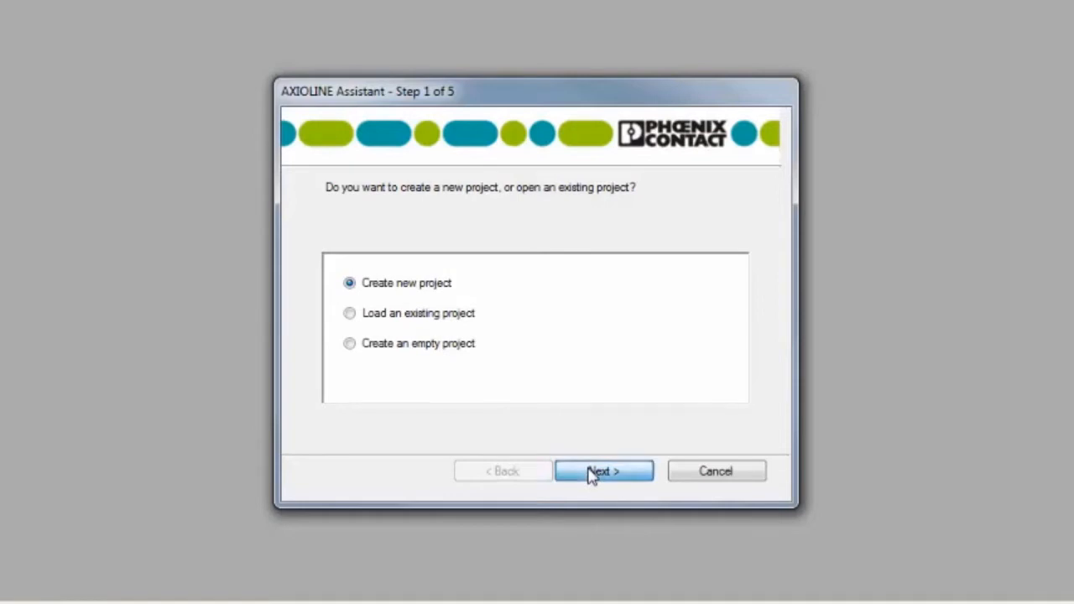
Create a new AXL F BK EIP project over Ethernet TCP/IP and start the network device search
left_click(603, 471)
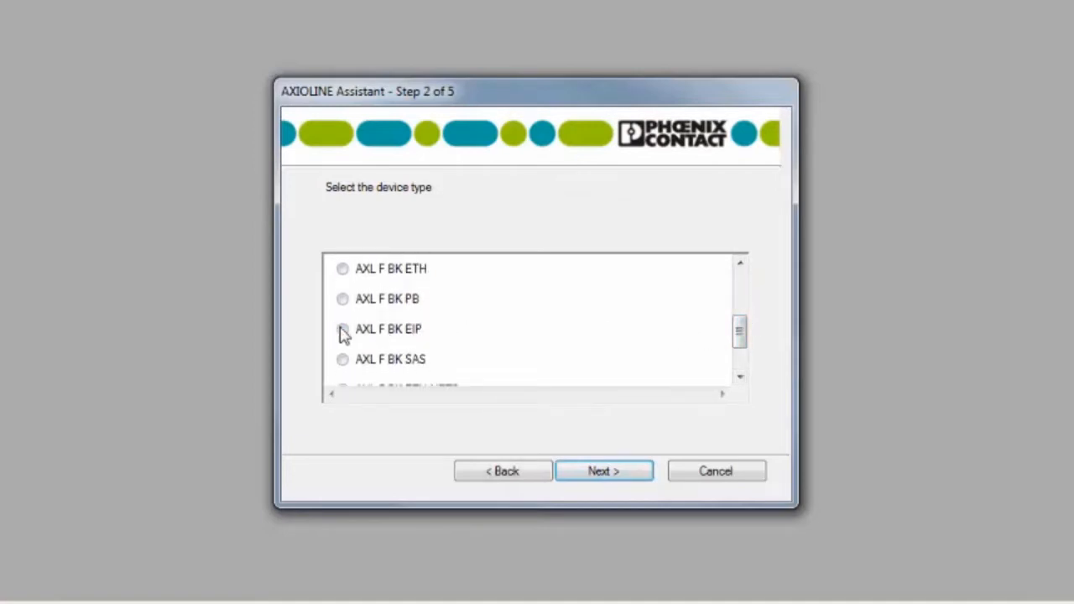
left_click(342, 328)
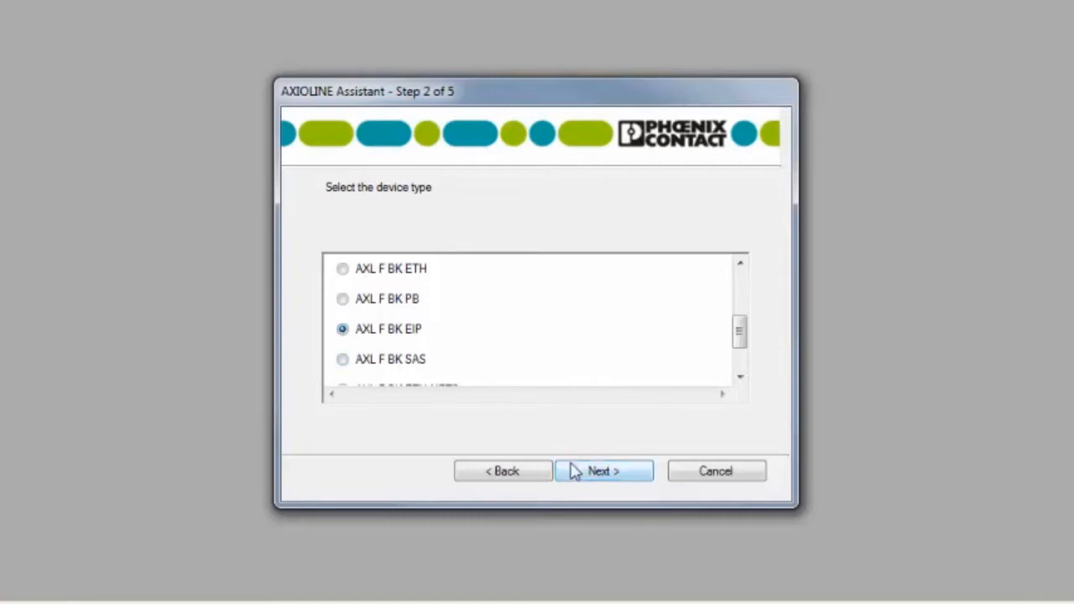
left_click(604, 471)
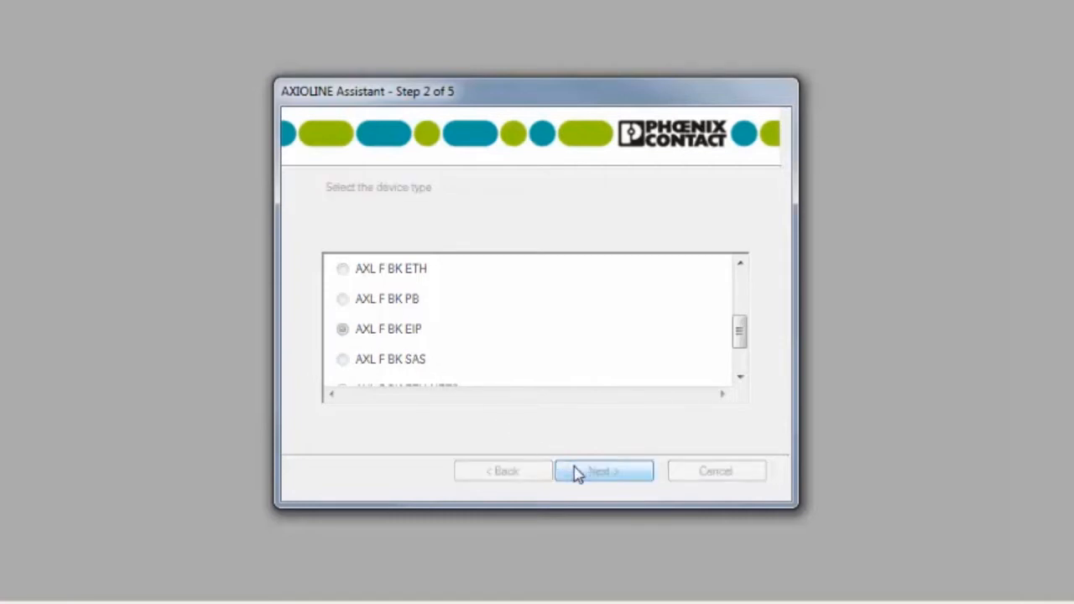
left_click(604, 471)
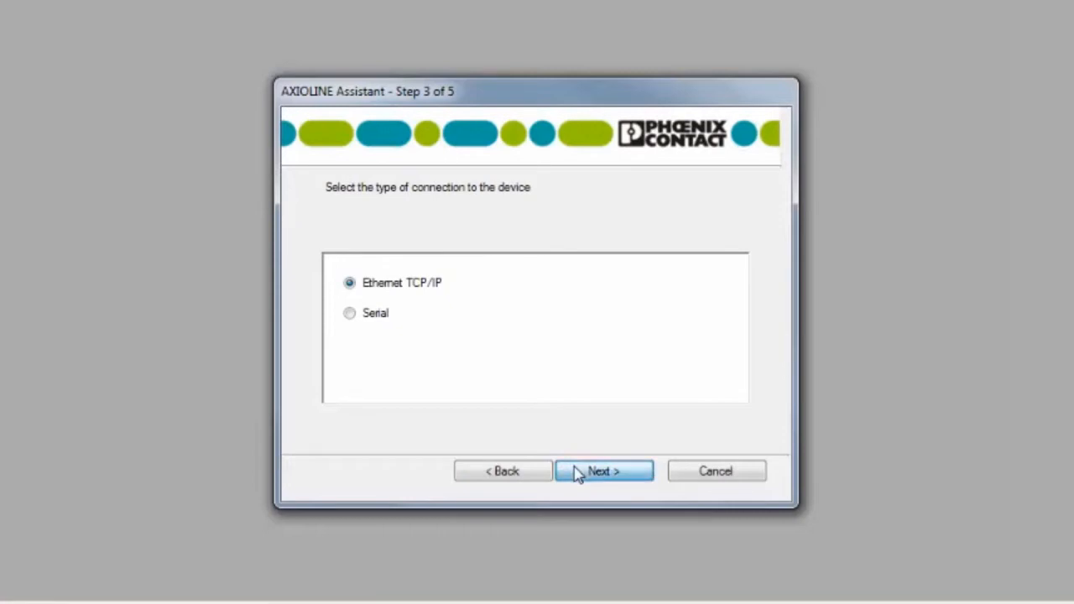
left_click(603, 471)
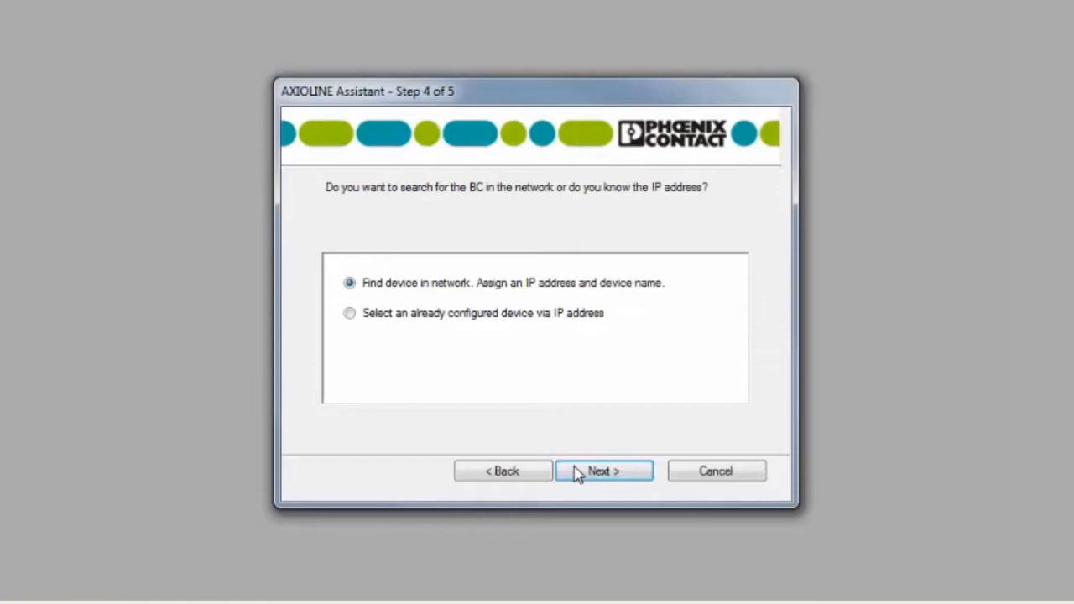
left_click(603, 470)
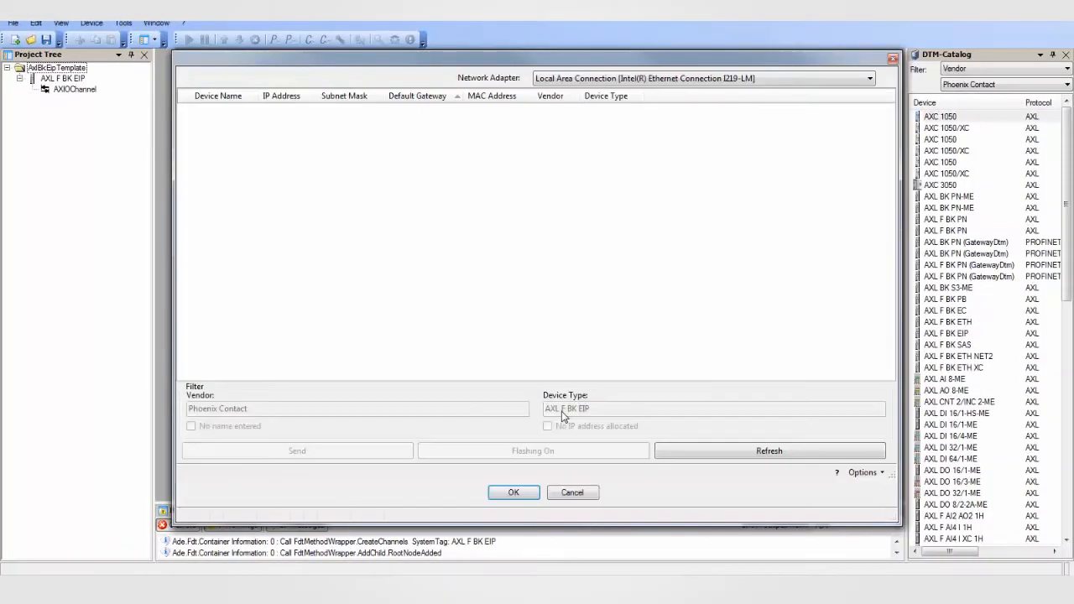
Refresh the device list and send IP 192.168.0.11, mask 255.255.255.0 to the found coupler
left_click(768, 451)
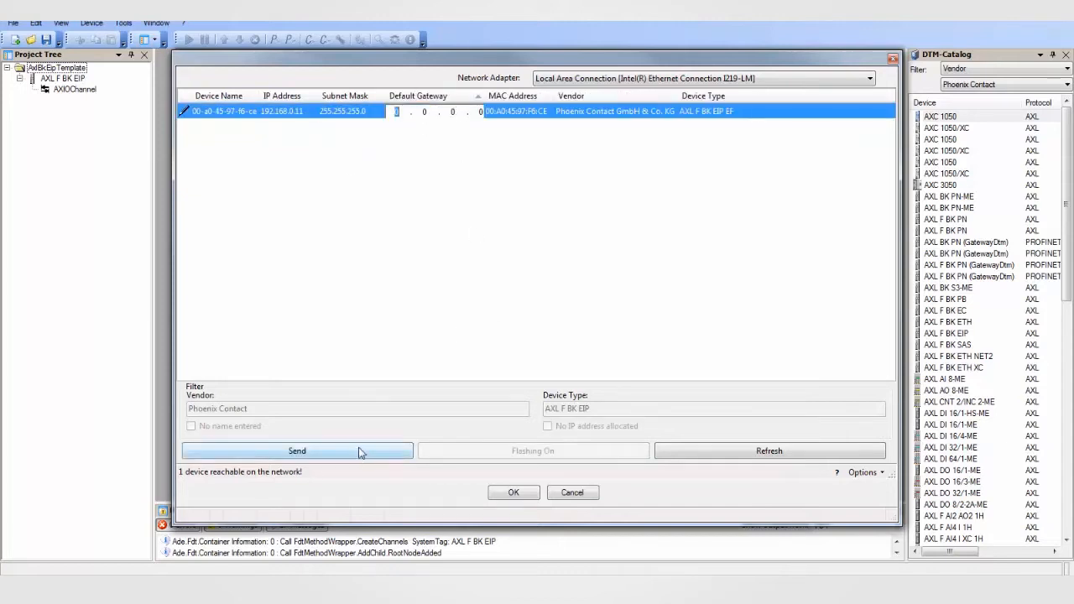
left_click(297, 451)
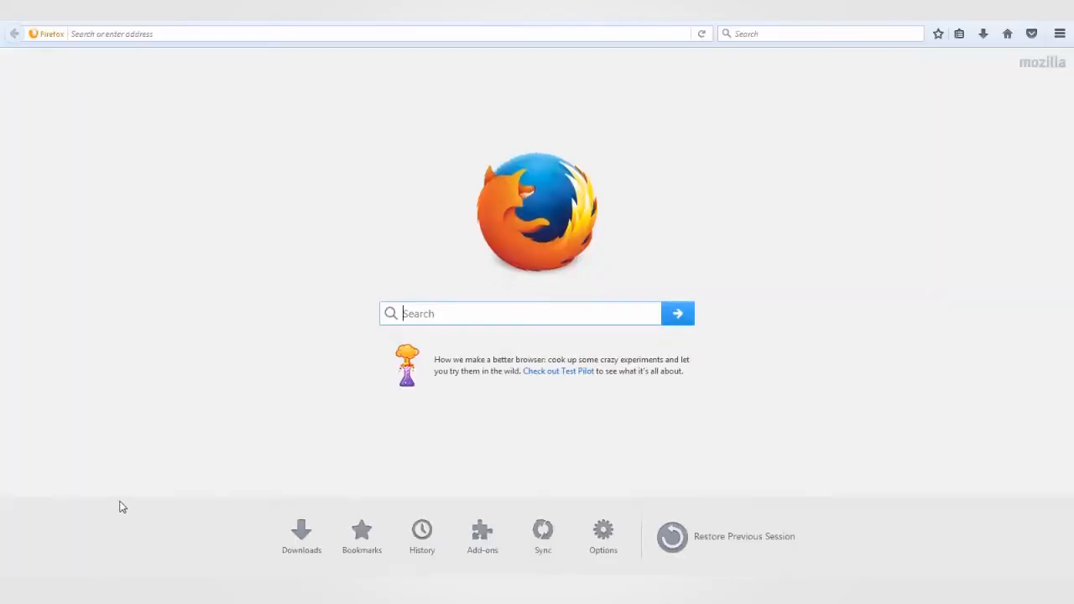
mouse_move(161, 103)
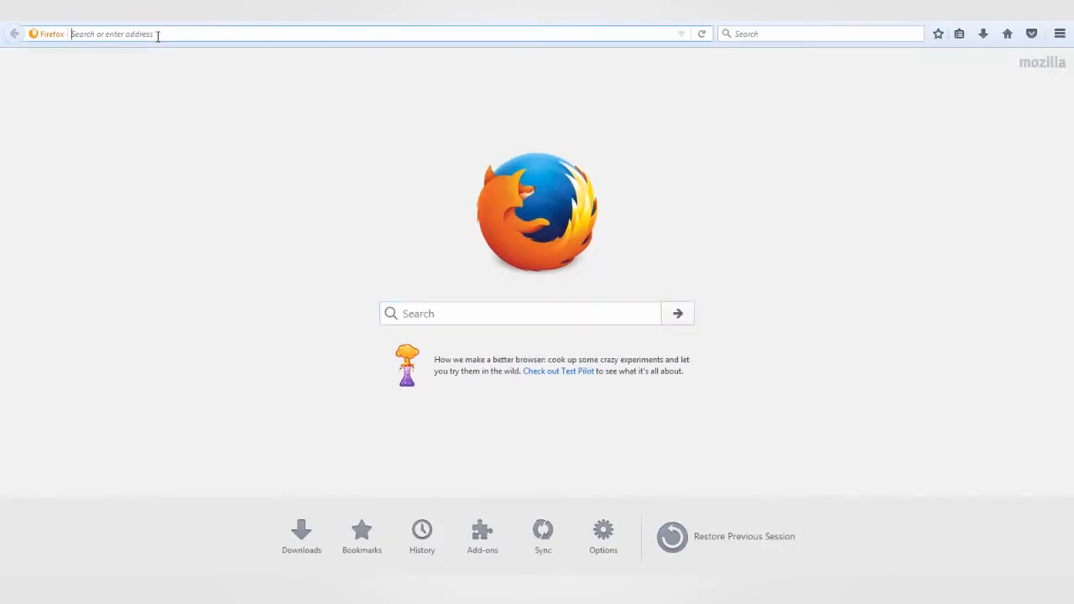
Browse to 192.168.0.10 in Firefox and open the coupler's Quick Setup page
type("192.168.0.10/")
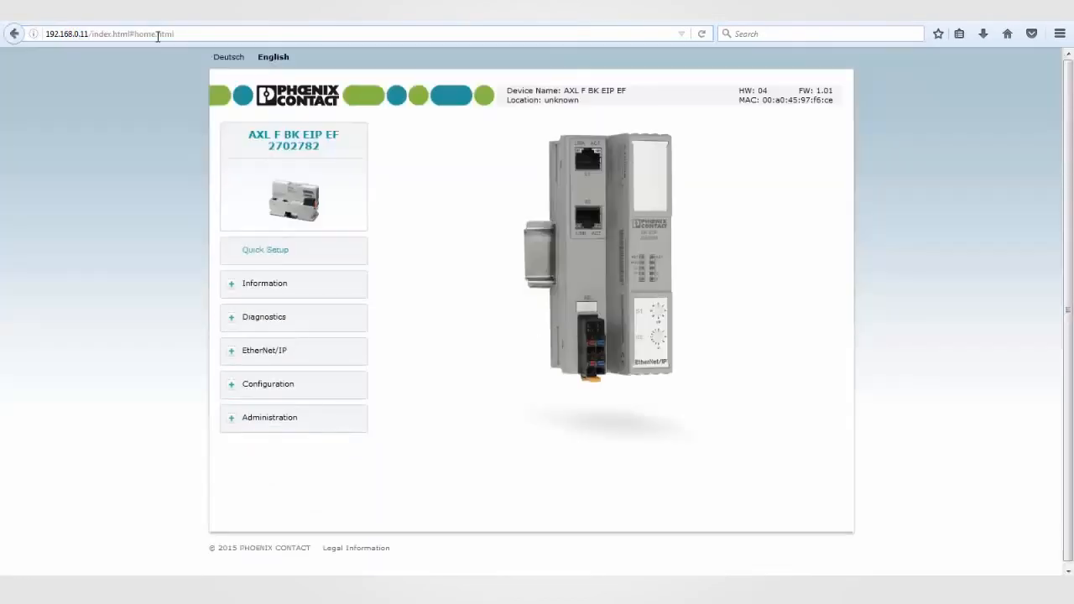
mouse_move(172, 68)
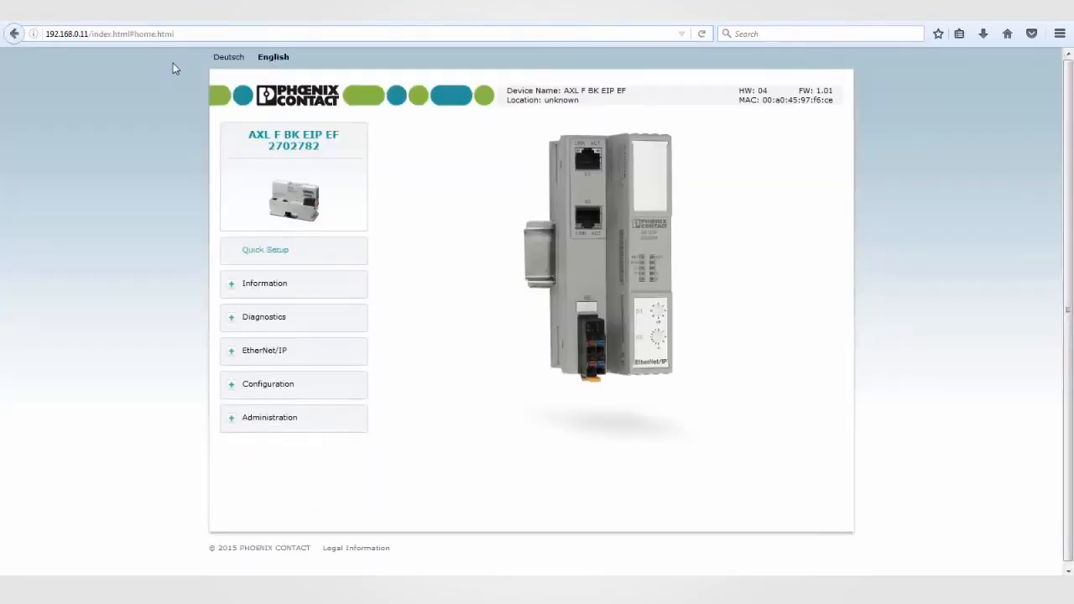
left_click(265, 250)
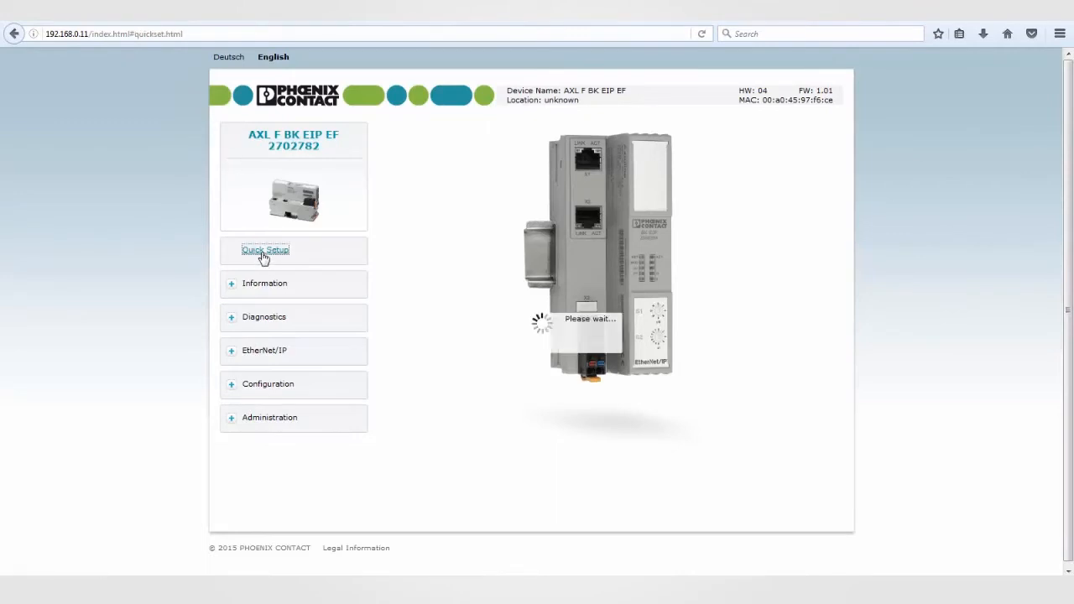
Disable Plug and Play Mode, apply with a coupler restart, and expand the EtherNet/IP section
left_click(265, 250)
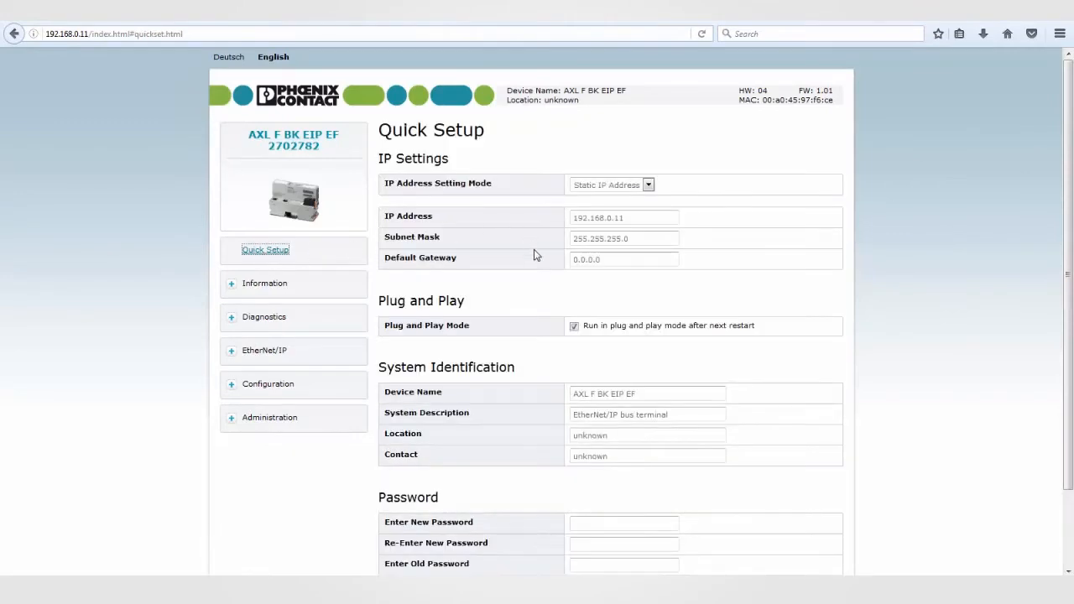
left_click(575, 325)
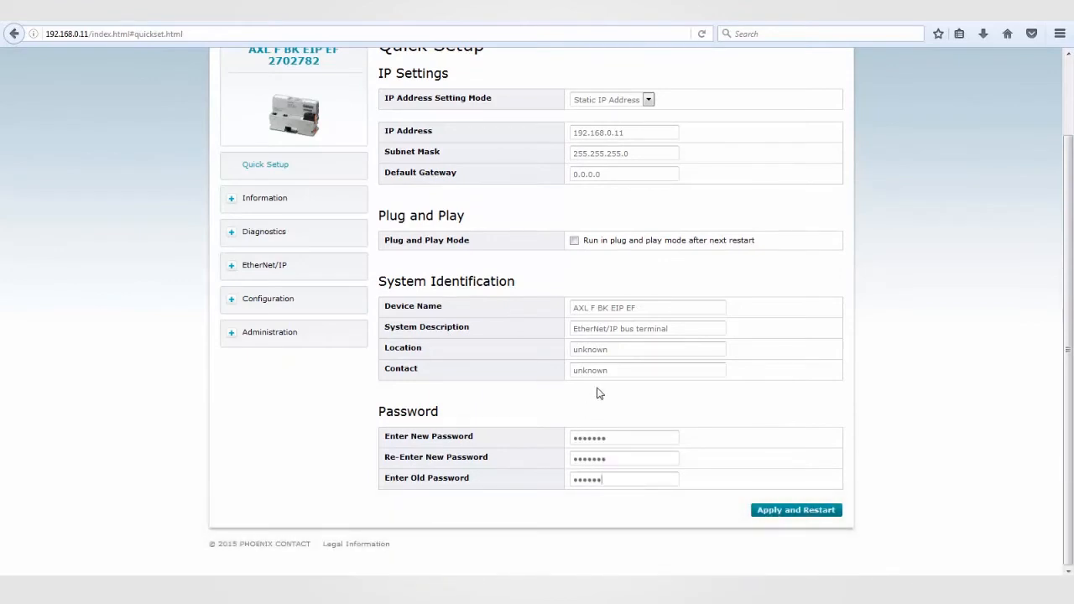
left_click(795, 510)
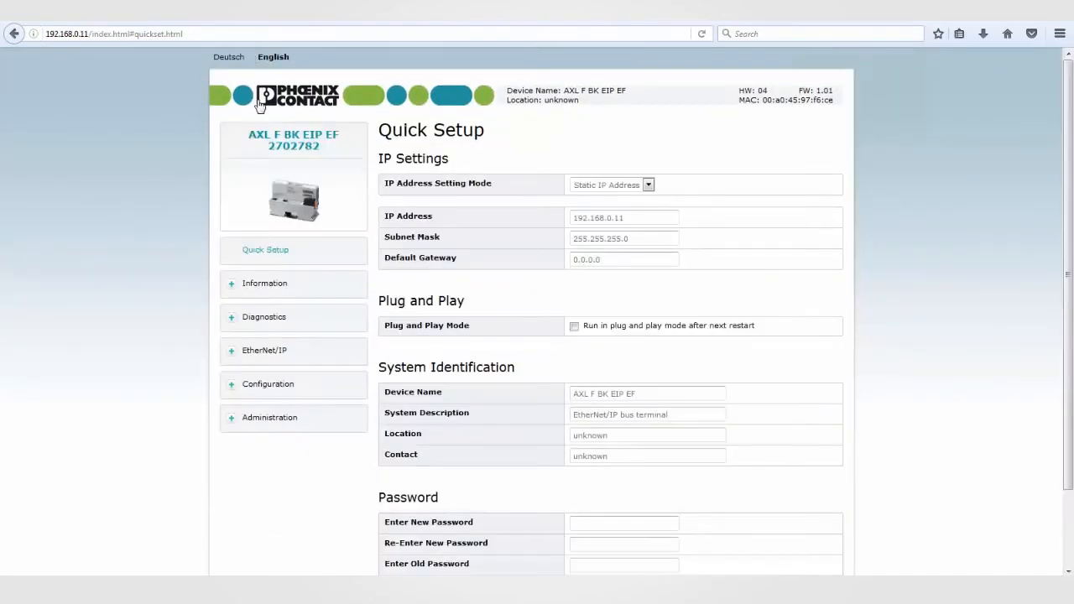
left_click(264, 350)
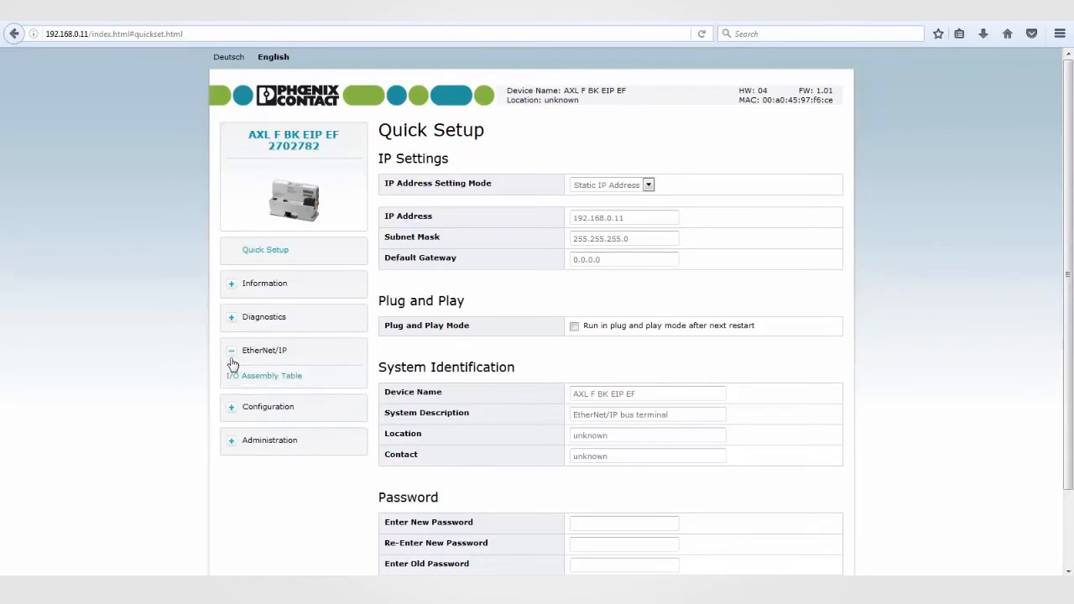
left_click(271, 375)
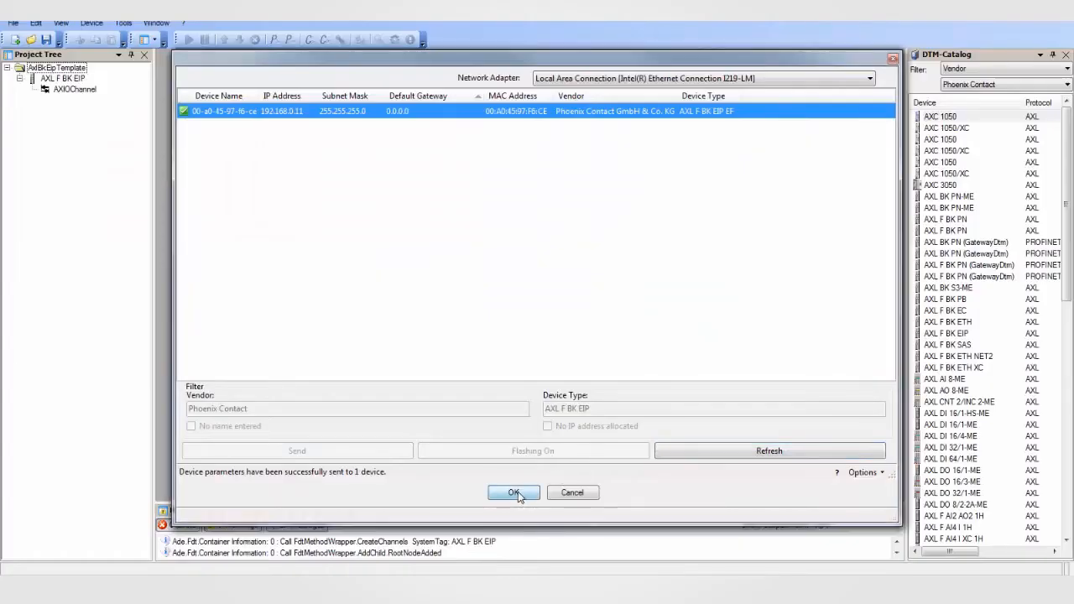
Run the topology scan to detect the three Axioline I/O modules and keep the results
left_click(514, 492)
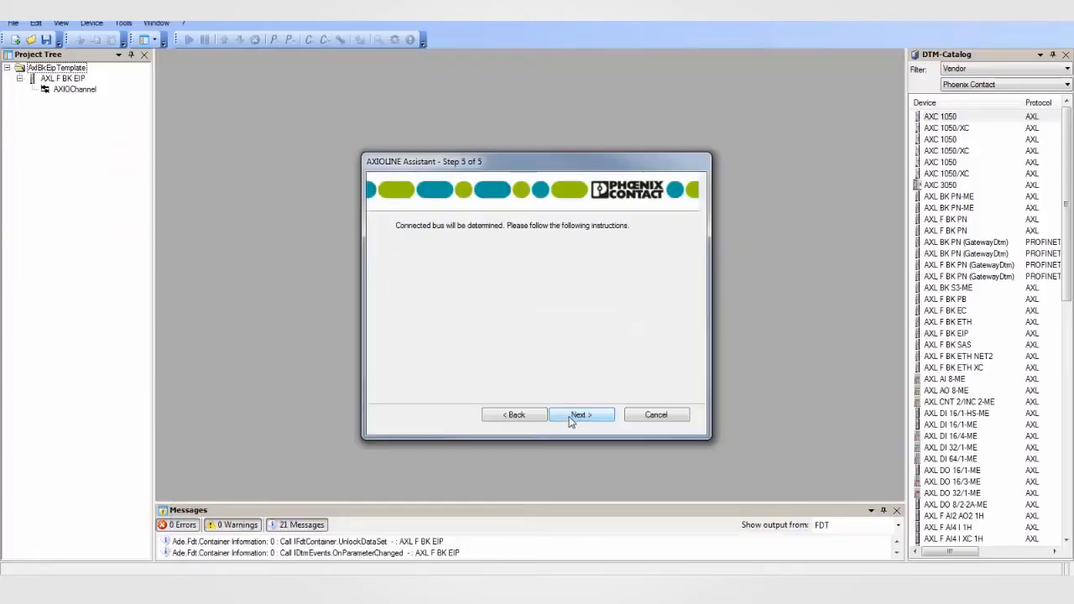
left_click(580, 414)
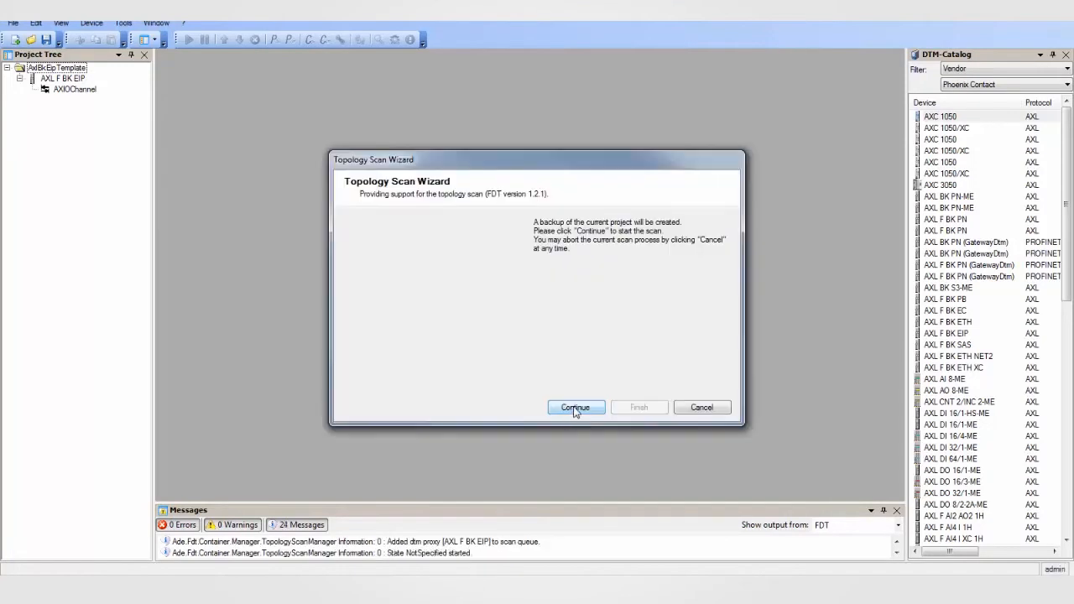
left_click(575, 407)
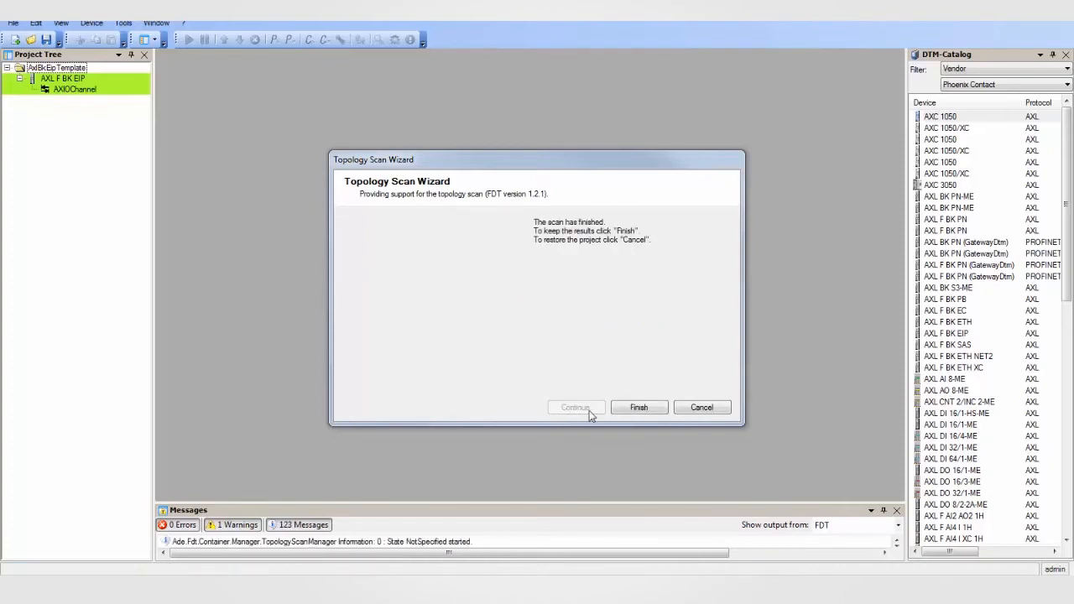
left_click(638, 407)
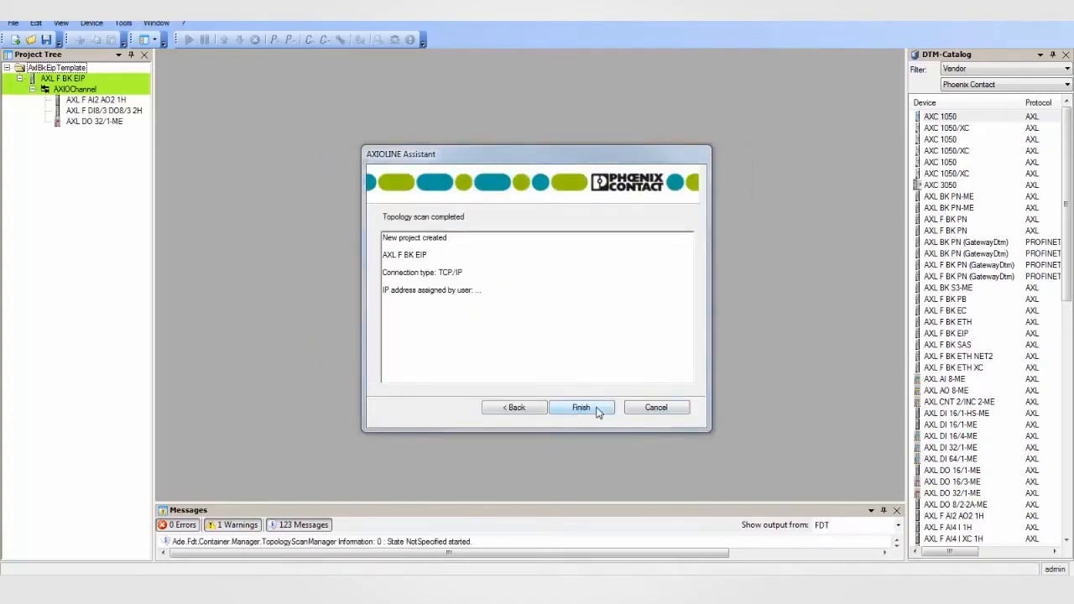
Finish the project assistant
left_click(581, 407)
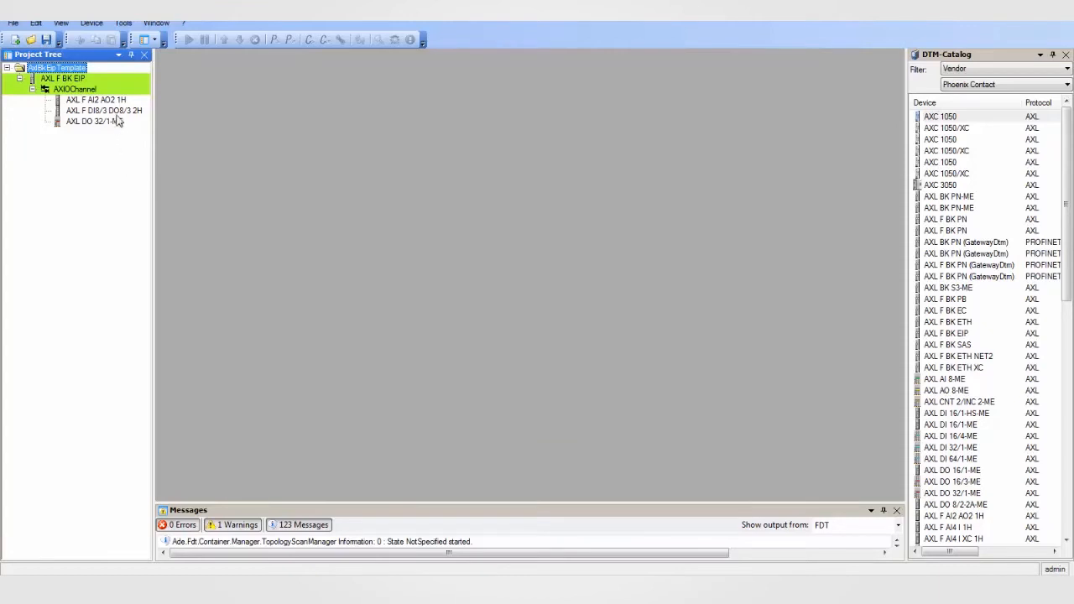
mouse_move(118, 110)
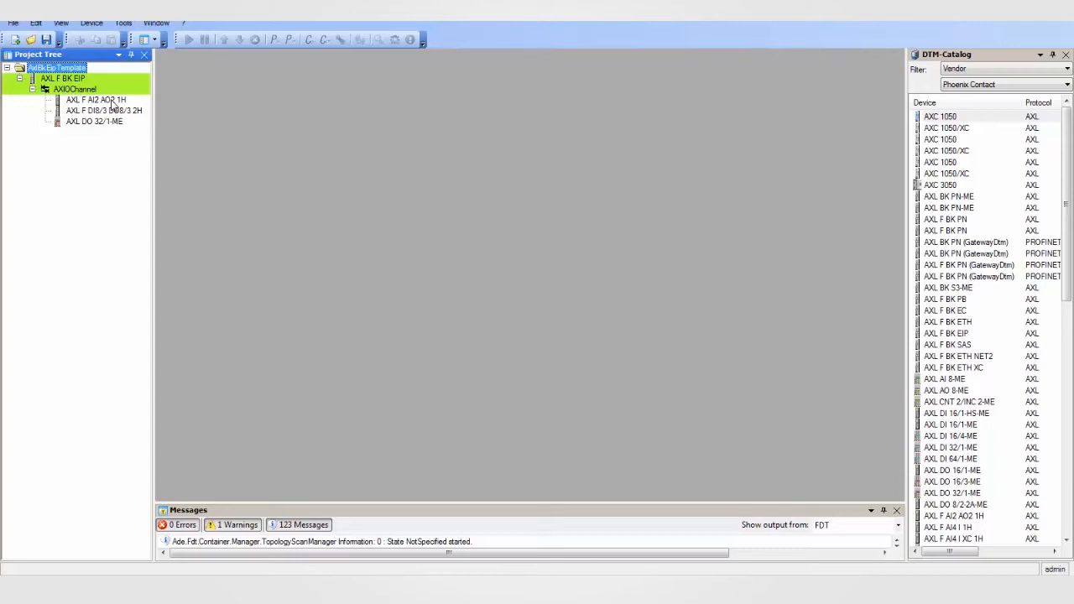
Open the AXL F AI2 AO2 1H parameter editor and expand its parameter groups
left_click(95, 100)
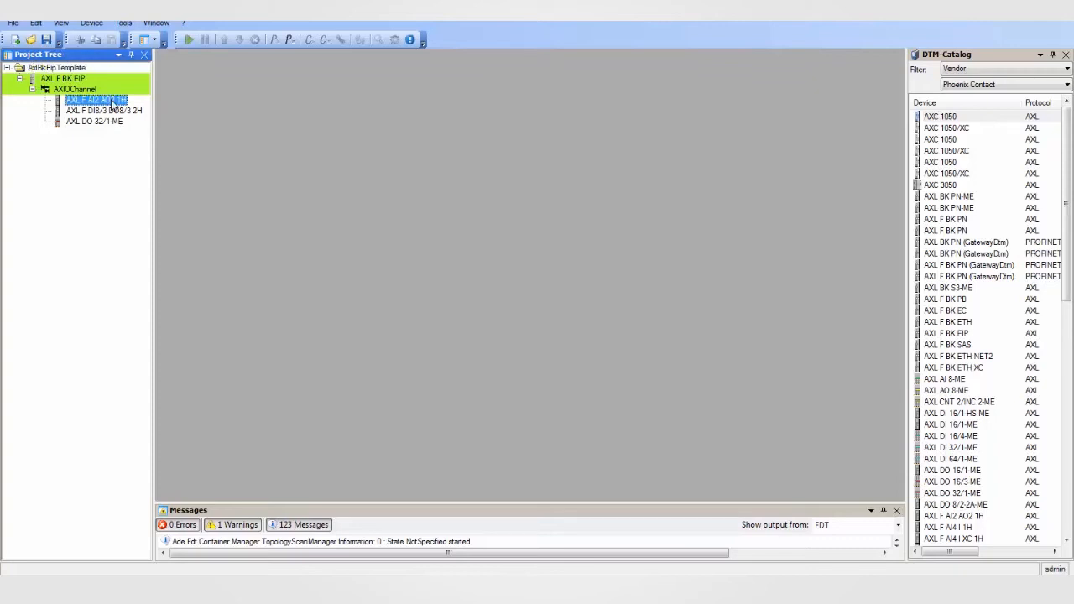
mouse_move(119, 101)
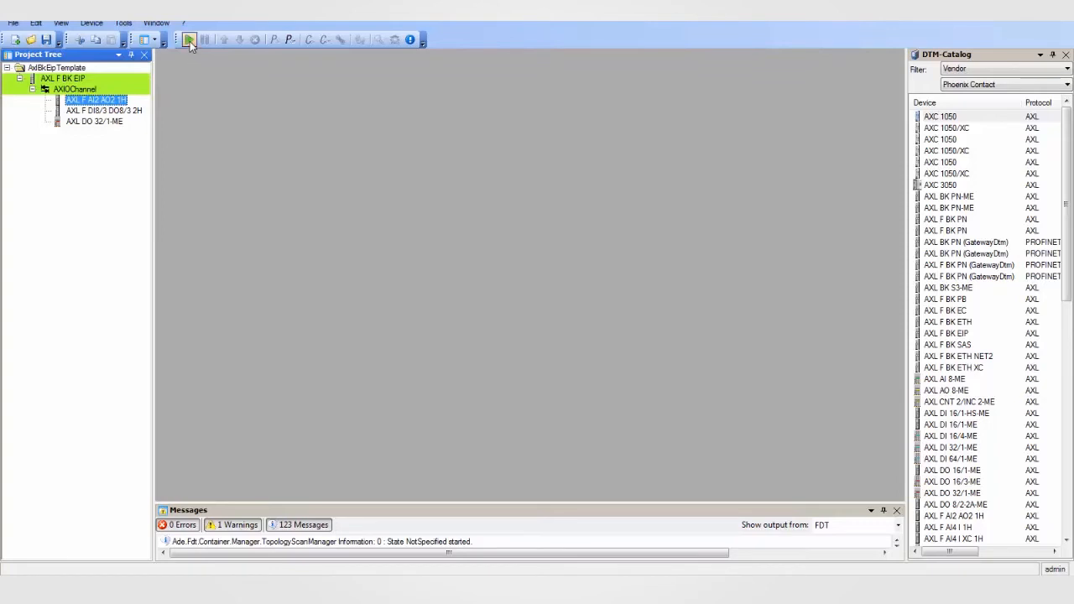
left_click(189, 39)
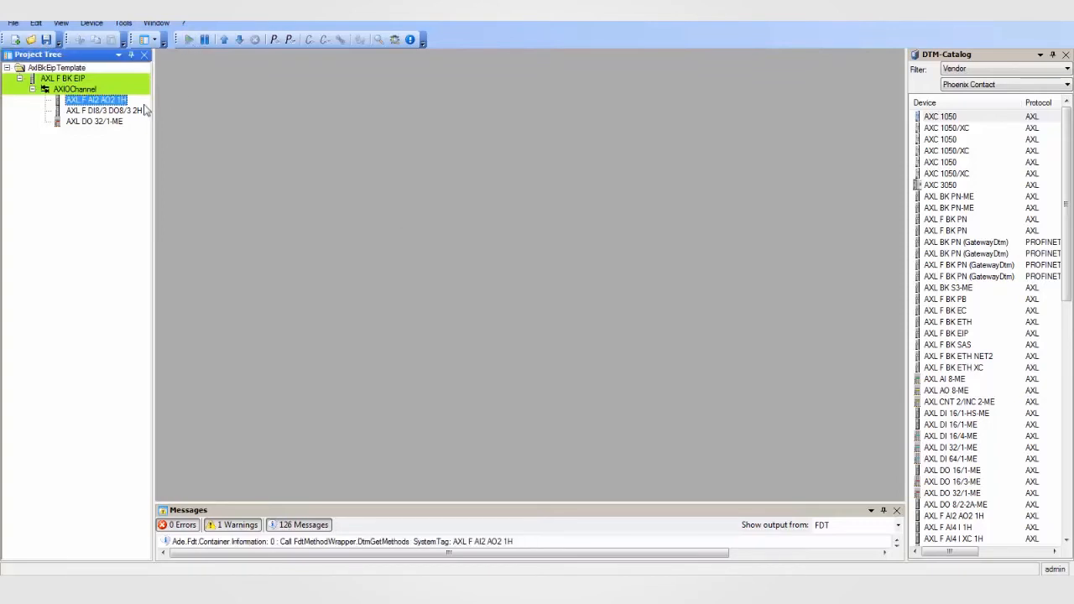
double_click(95, 99)
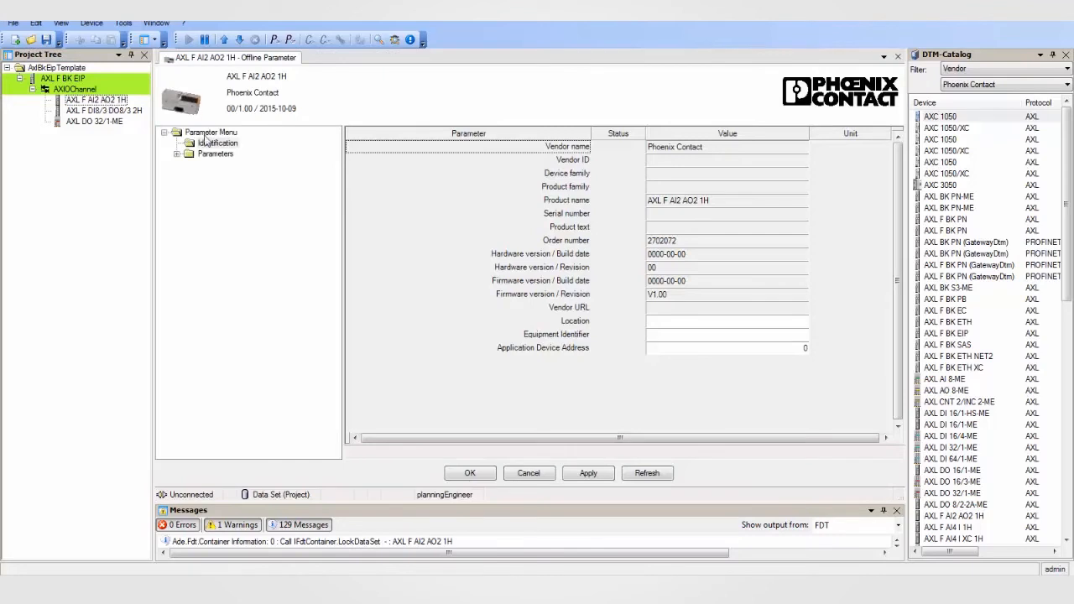
left_click(179, 153)
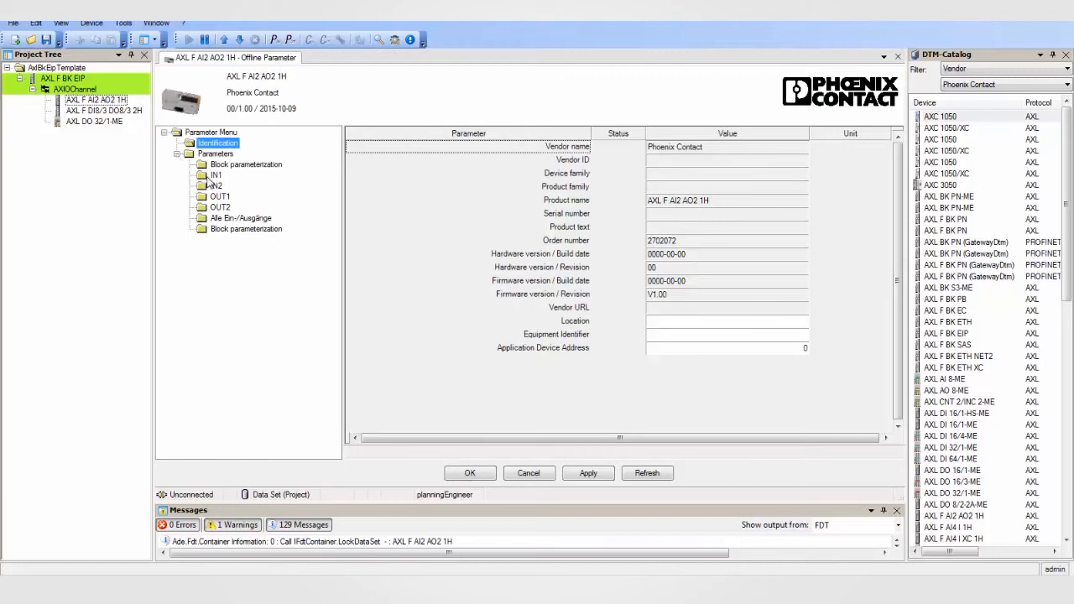
Set IN1 and IN2 measuring ranges to 4–20 mA and OUT1 output range to −5 V…+5 V
left_click(217, 174)
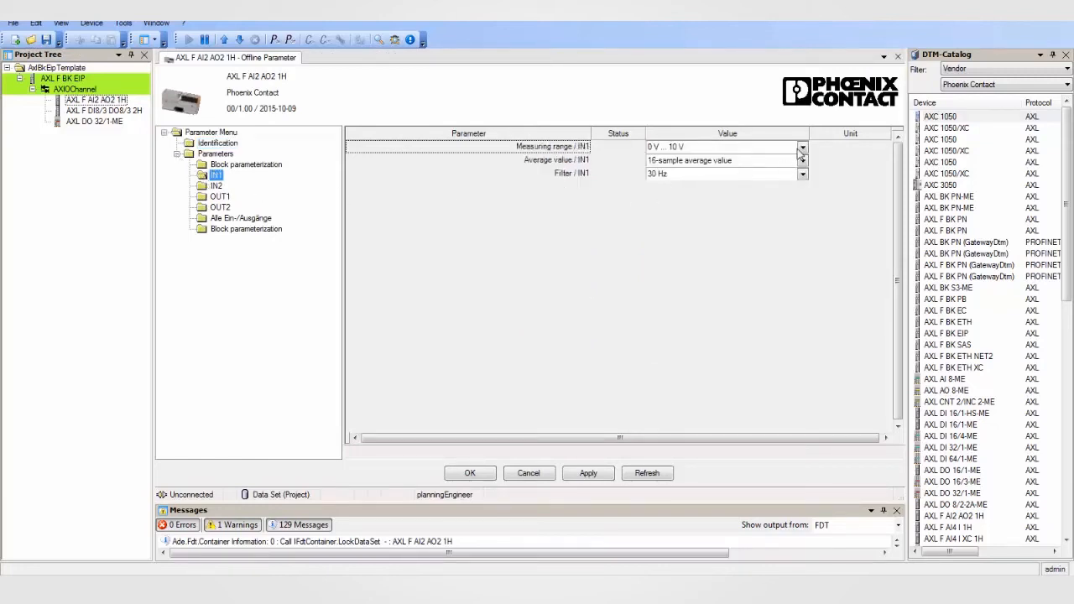
left_click(802, 147)
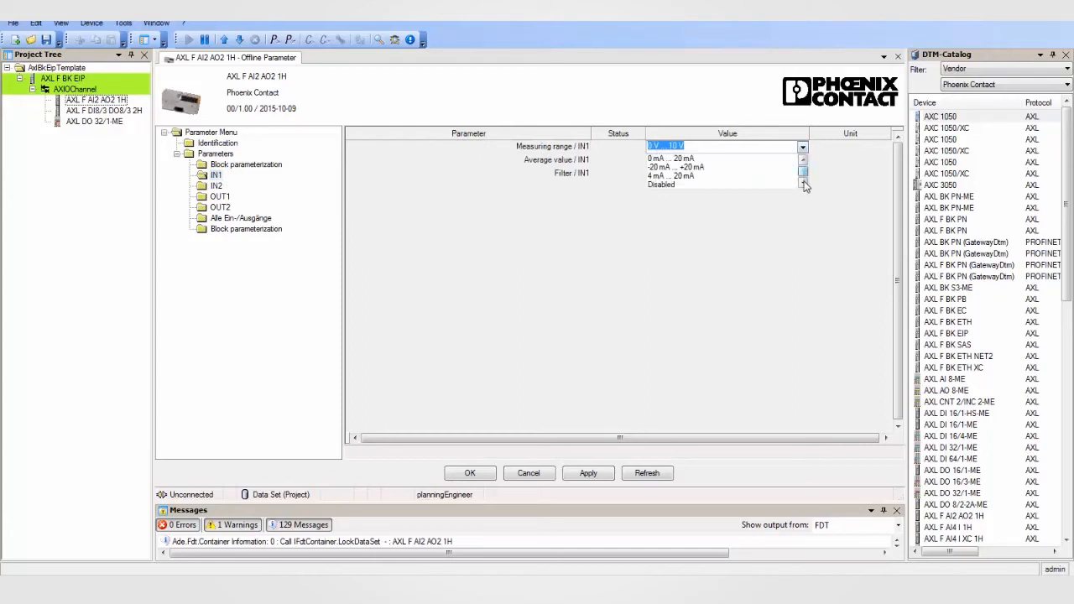
left_click(671, 175)
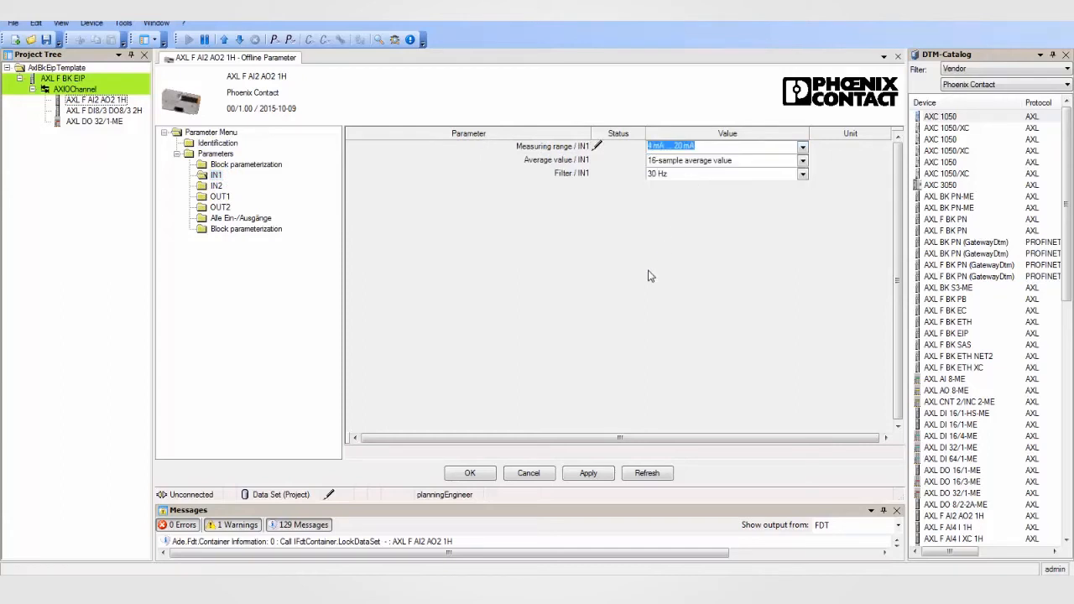
left_click(587, 473)
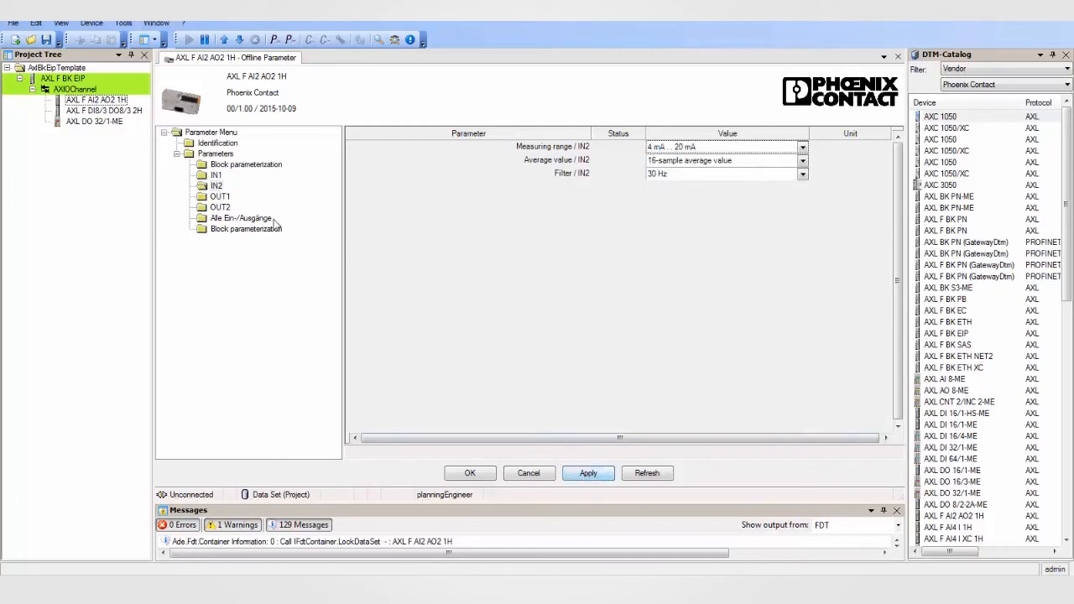
left_click(220, 197)
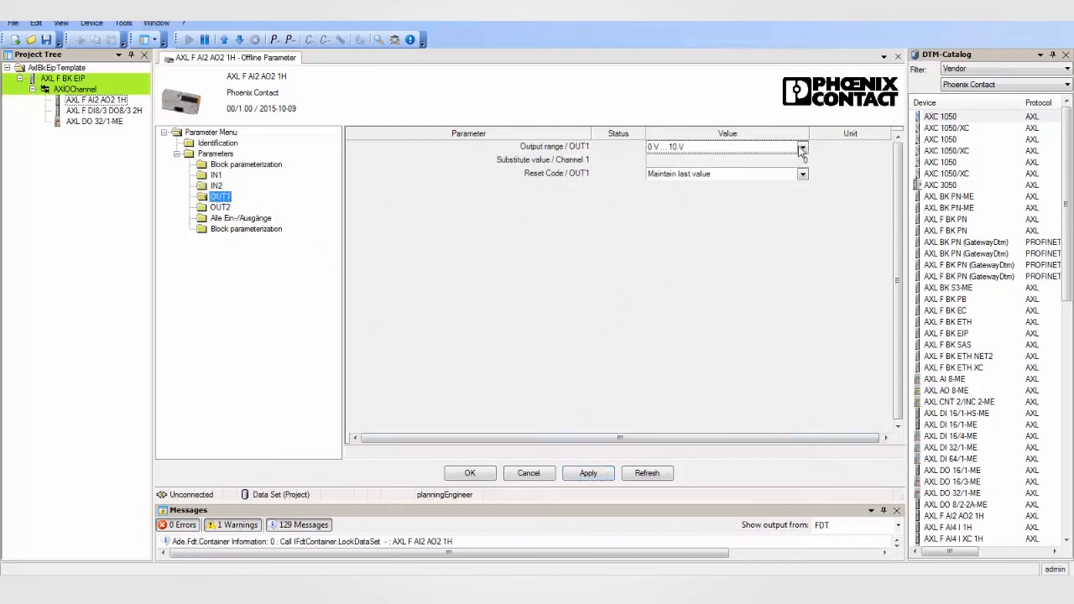
left_click(801, 146)
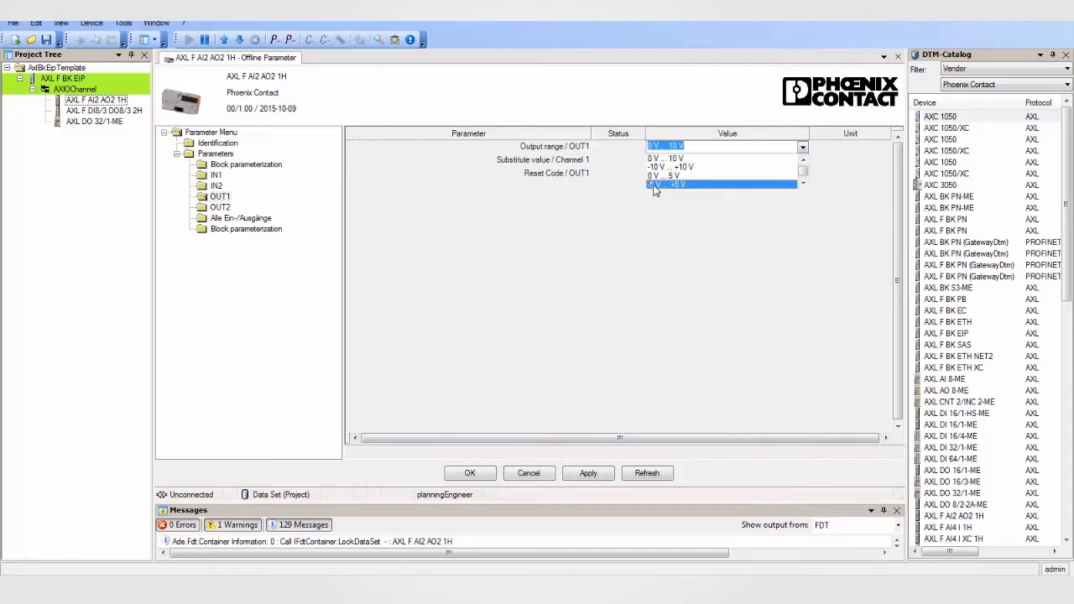
left_click(672, 184)
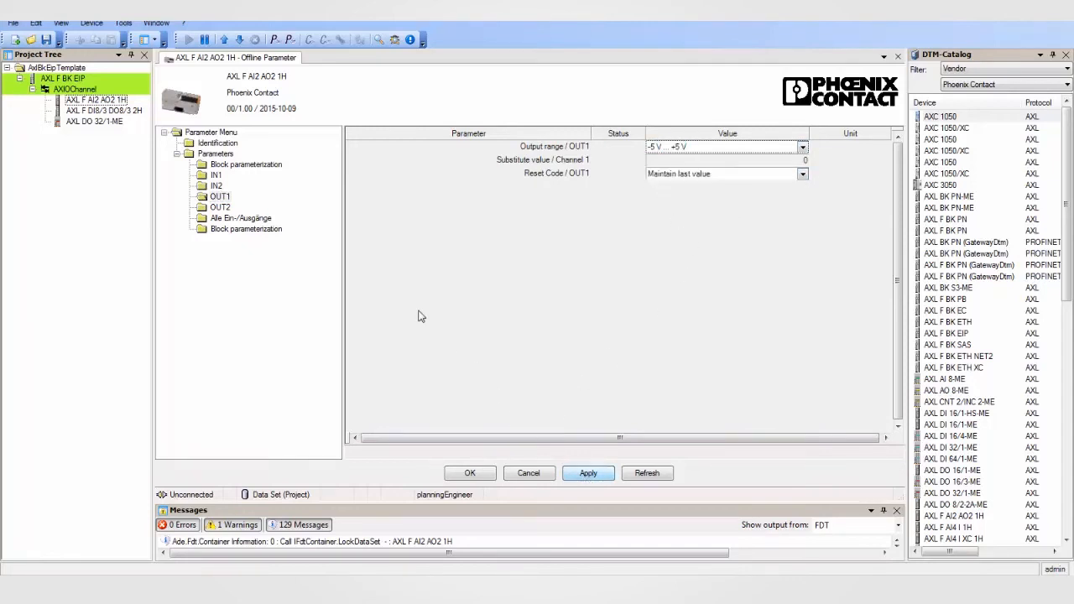
left_click(220, 207)
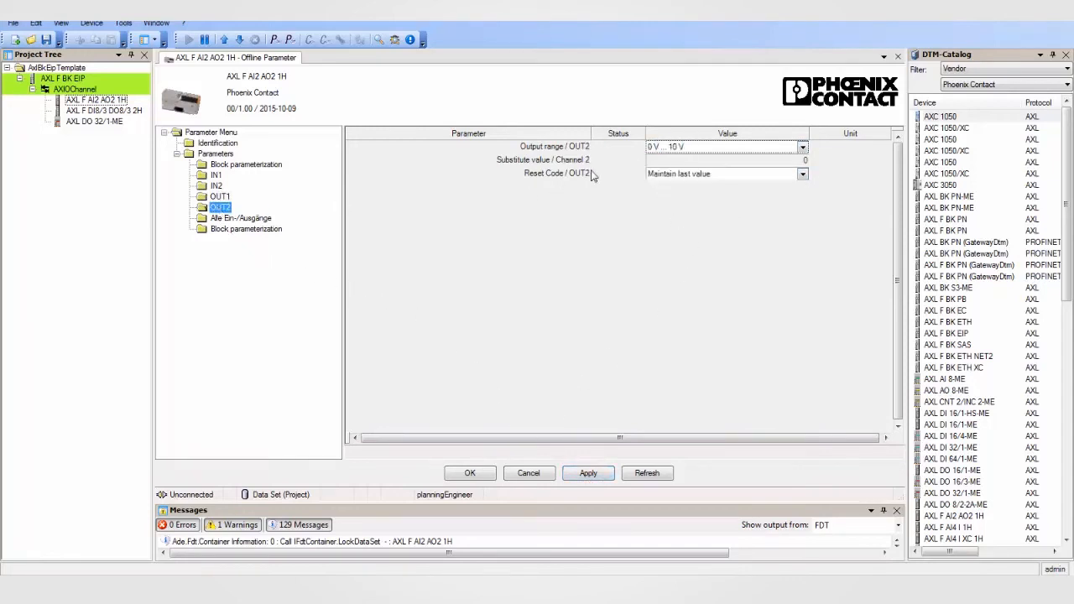
left_click(801, 174)
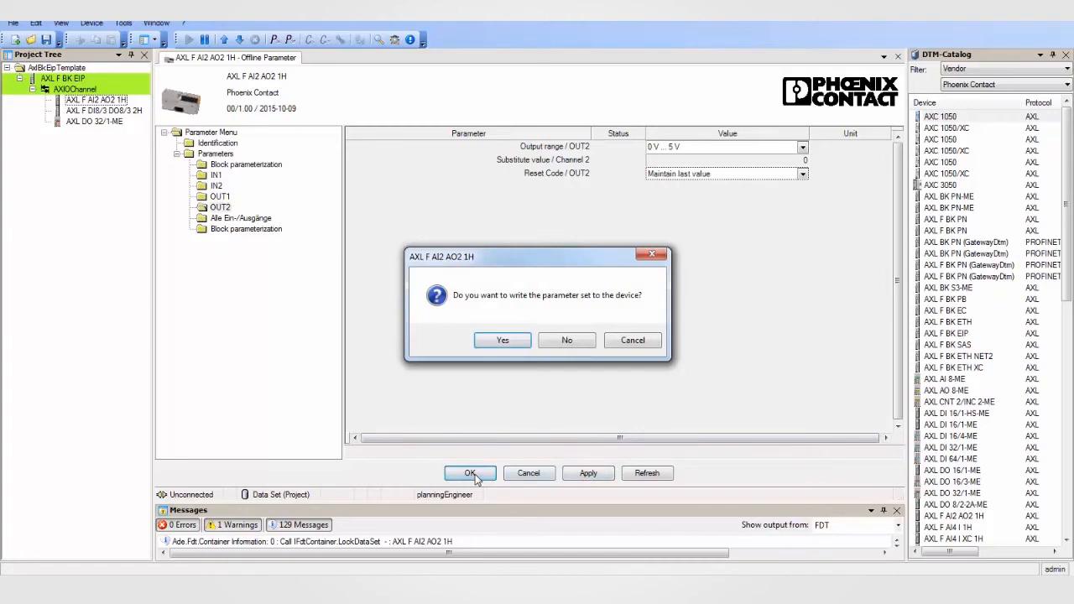
mouse_move(496, 387)
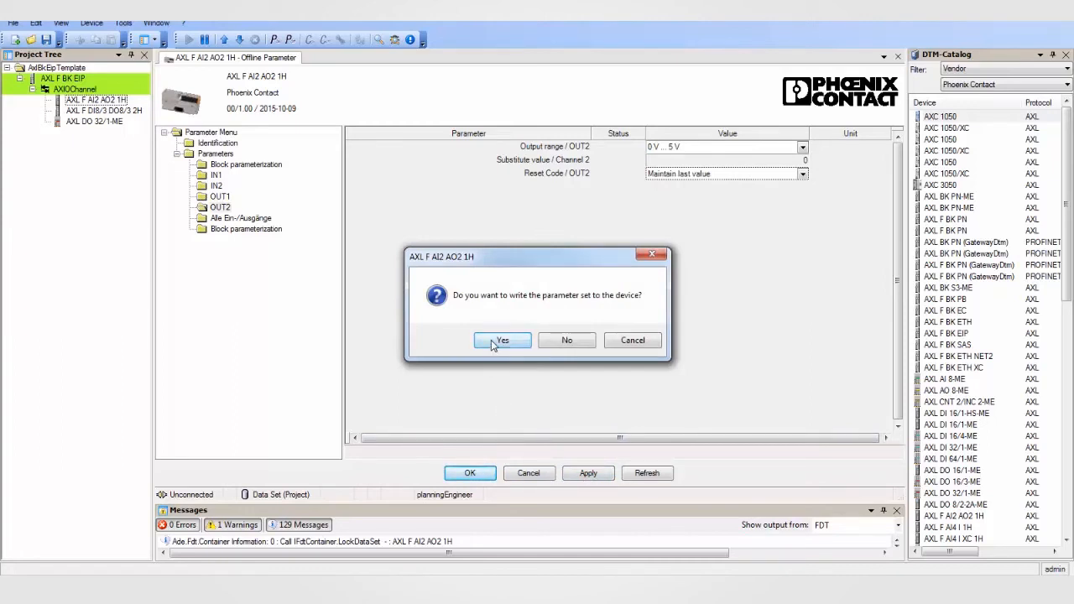
Confirm writing the AXL F AI2 AO2 1H parameter set to the device
left_click(502, 340)
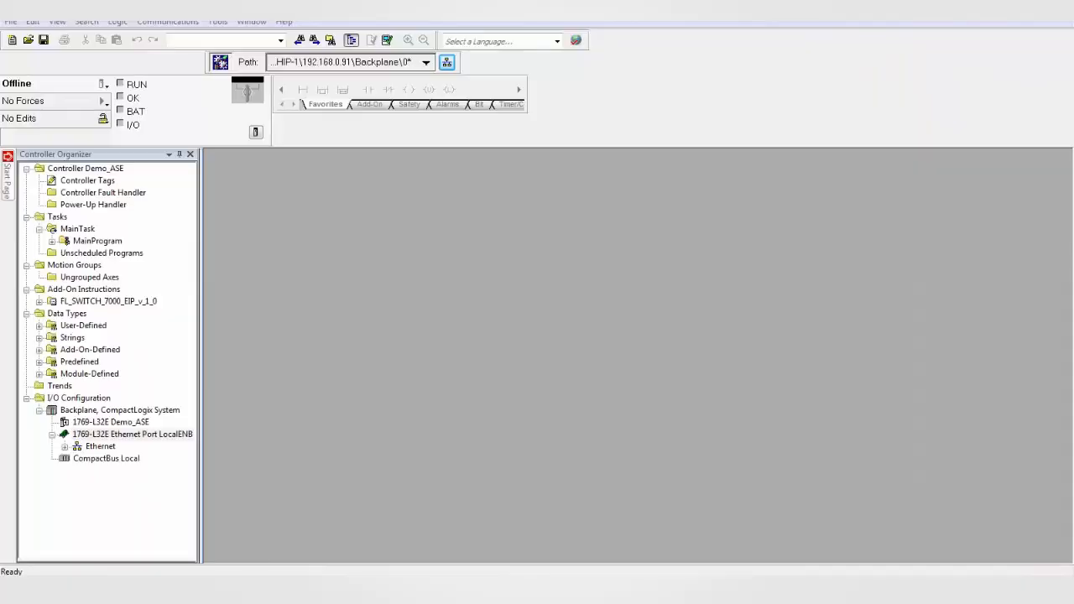
mouse_move(1069, 519)
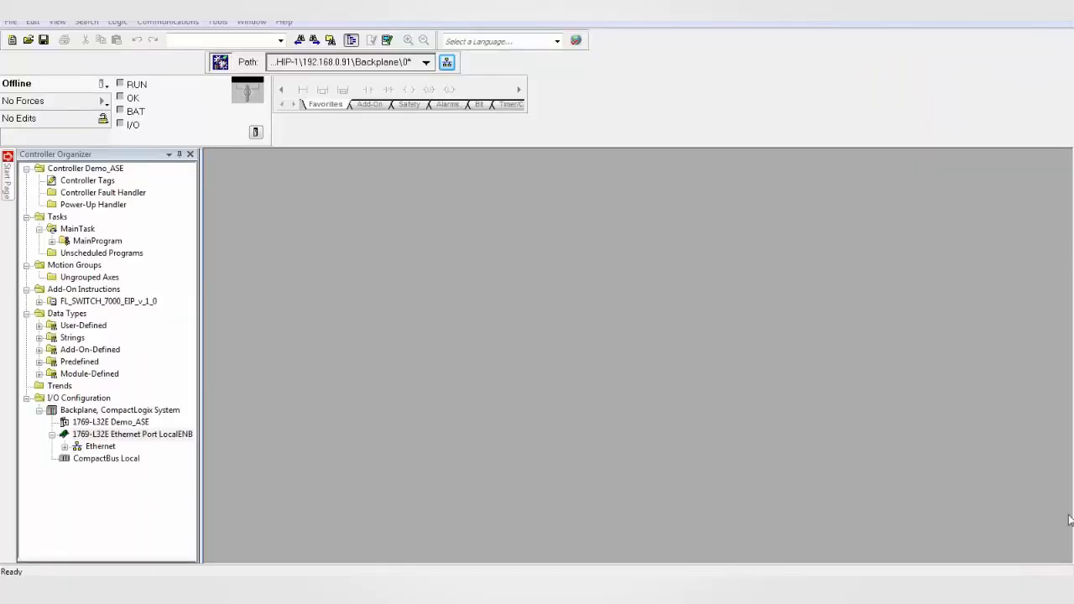
Add a Phoenix Contact AXL F BK EIP module under the 1769-L32E Ethernet port
left_click(133, 434)
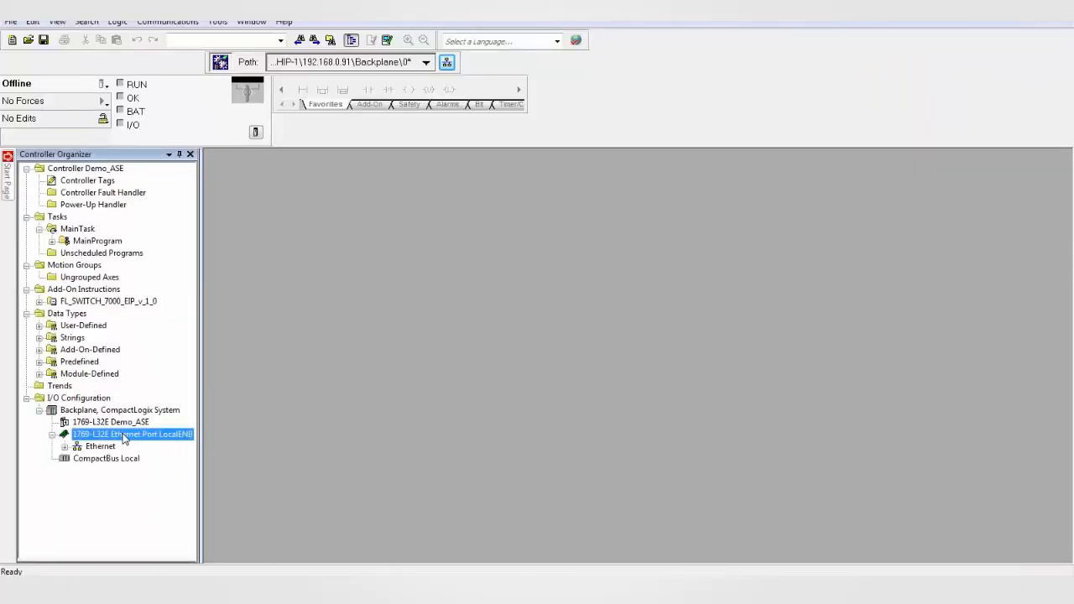
right_click(132, 434)
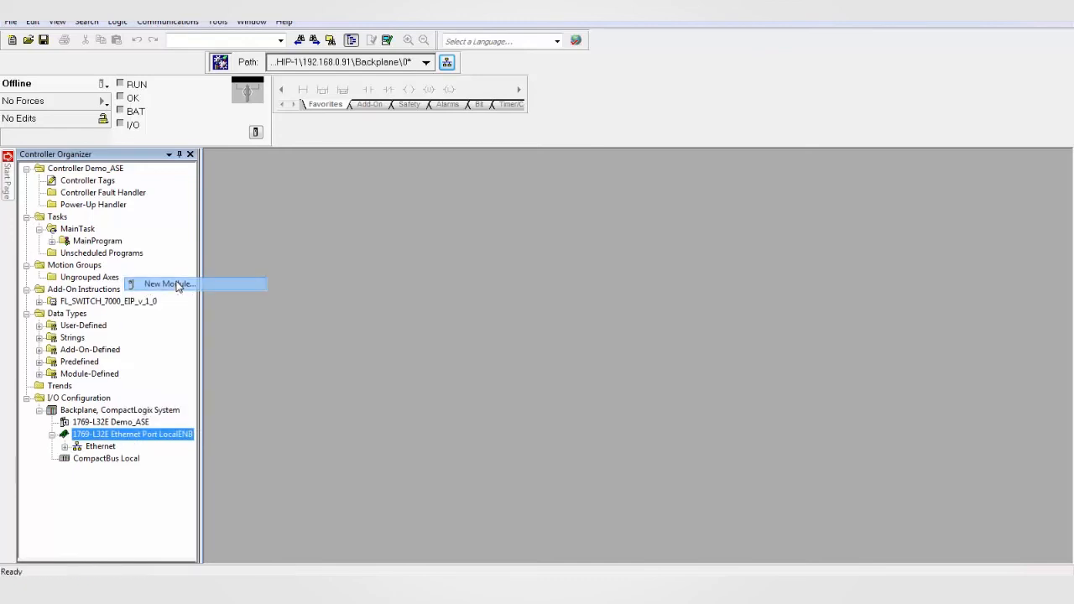
left_click(167, 284)
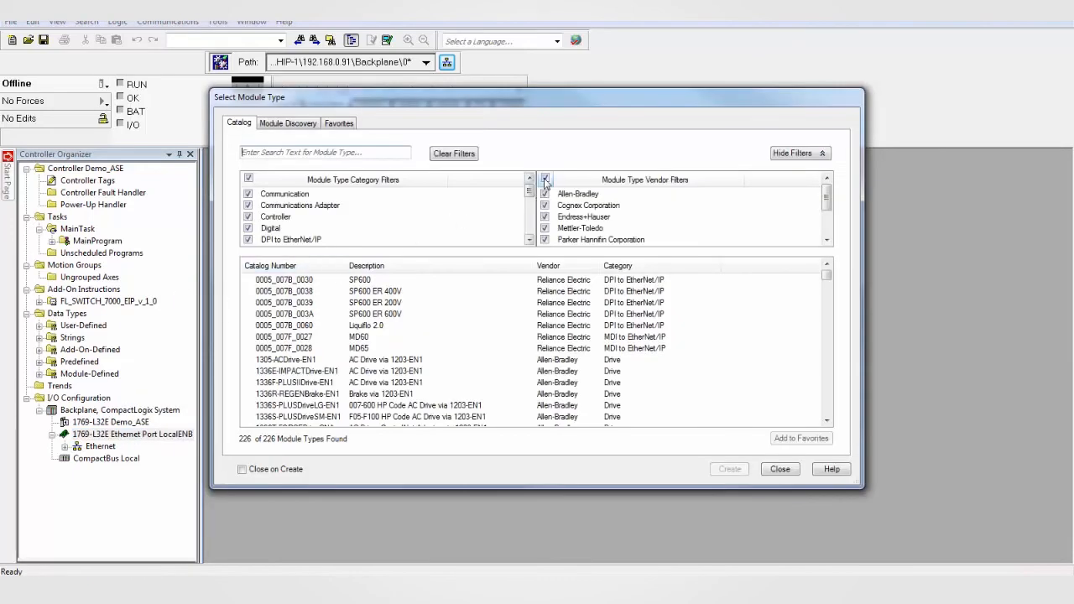
left_click(544, 179)
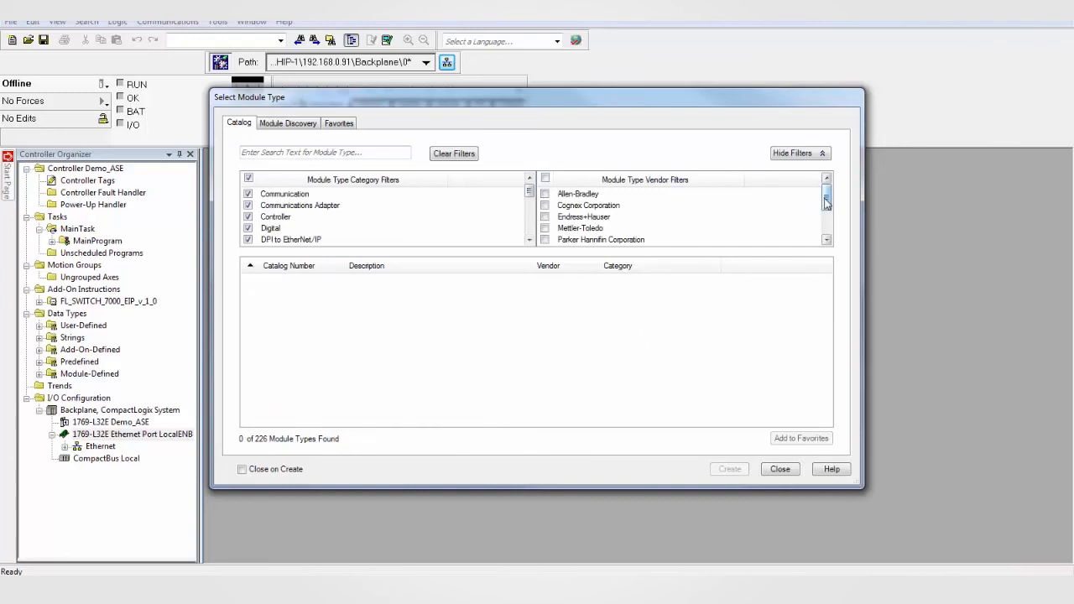
scroll("down", 3)
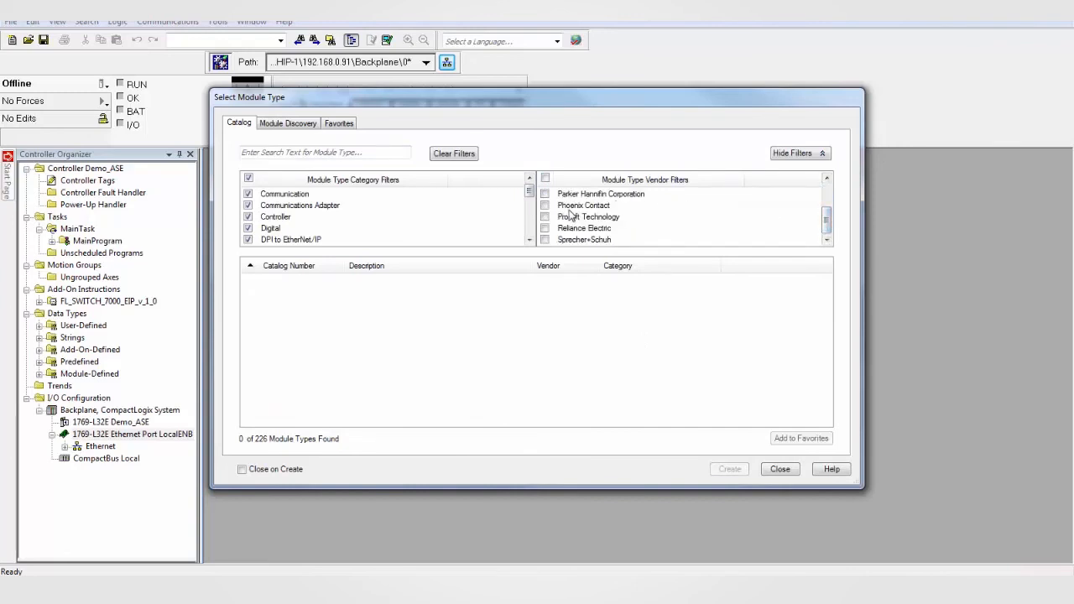
left_click(546, 206)
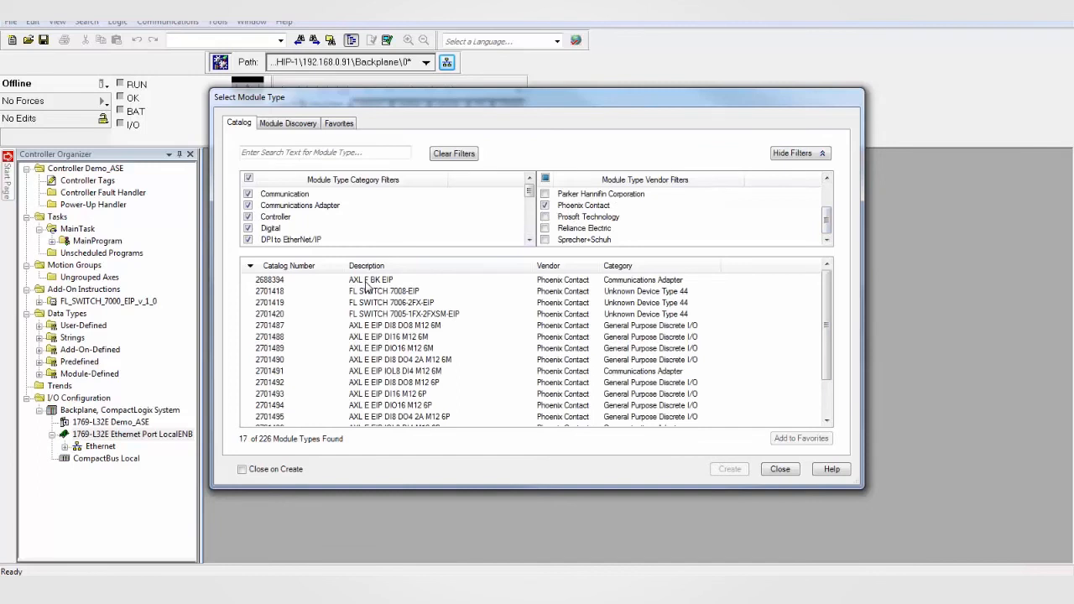
left_click(370, 279)
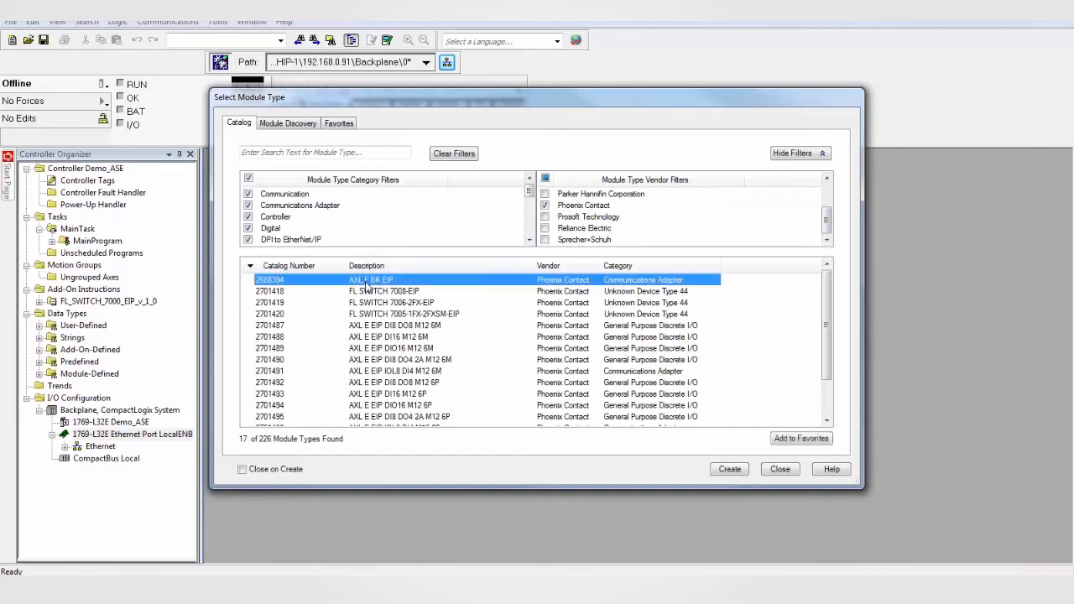
left_click(727, 468)
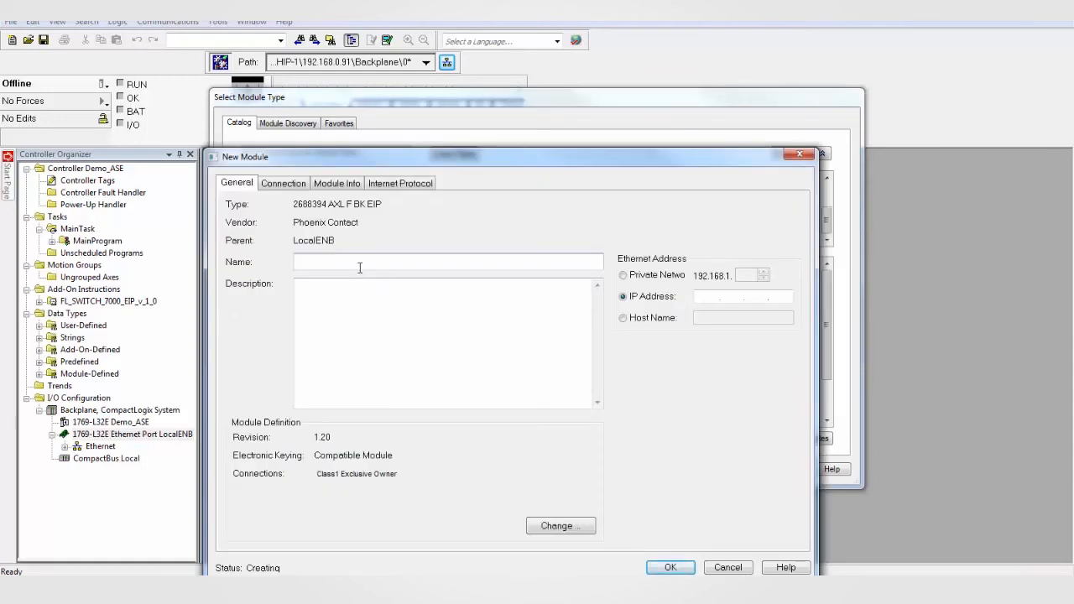
Name the module station1 with IP 192.168.0.10 and confirm the module definition change
type("station1")
type("192.168.0.10")
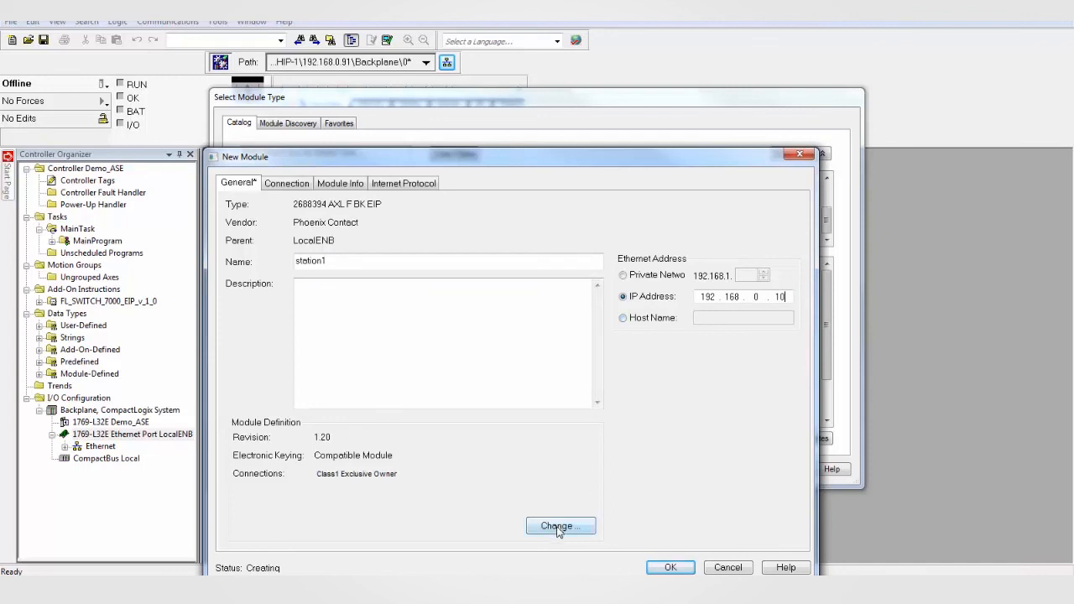
left_click(559, 526)
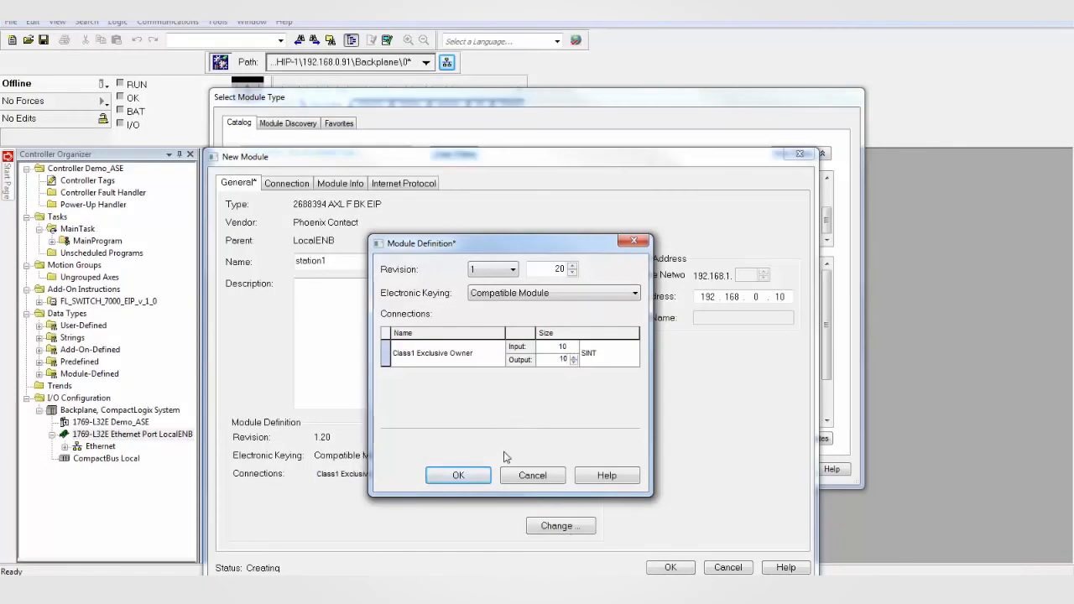
left_click(459, 475)
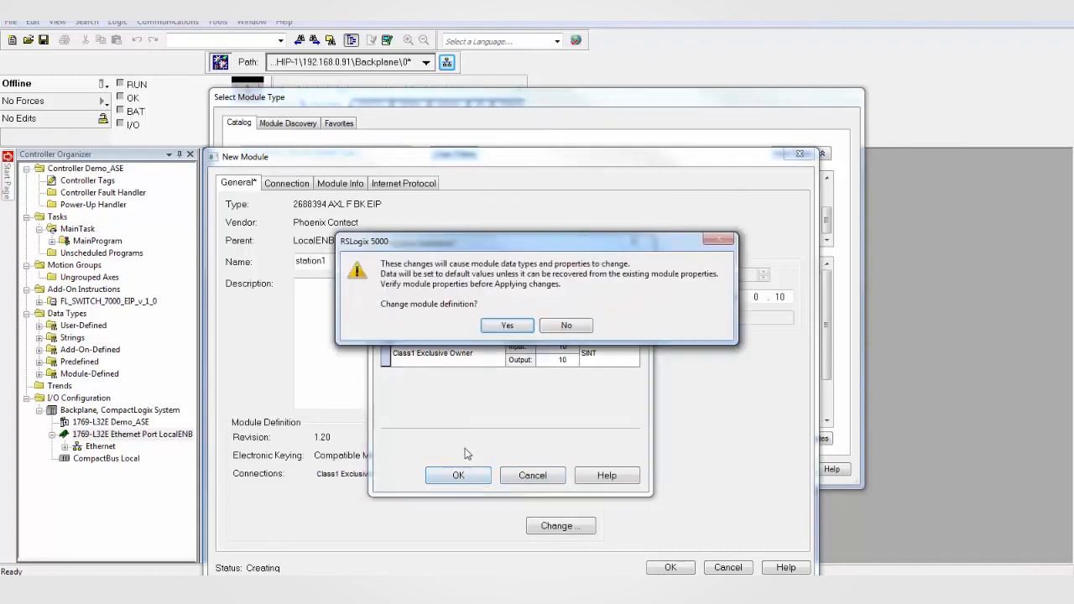
left_click(506, 324)
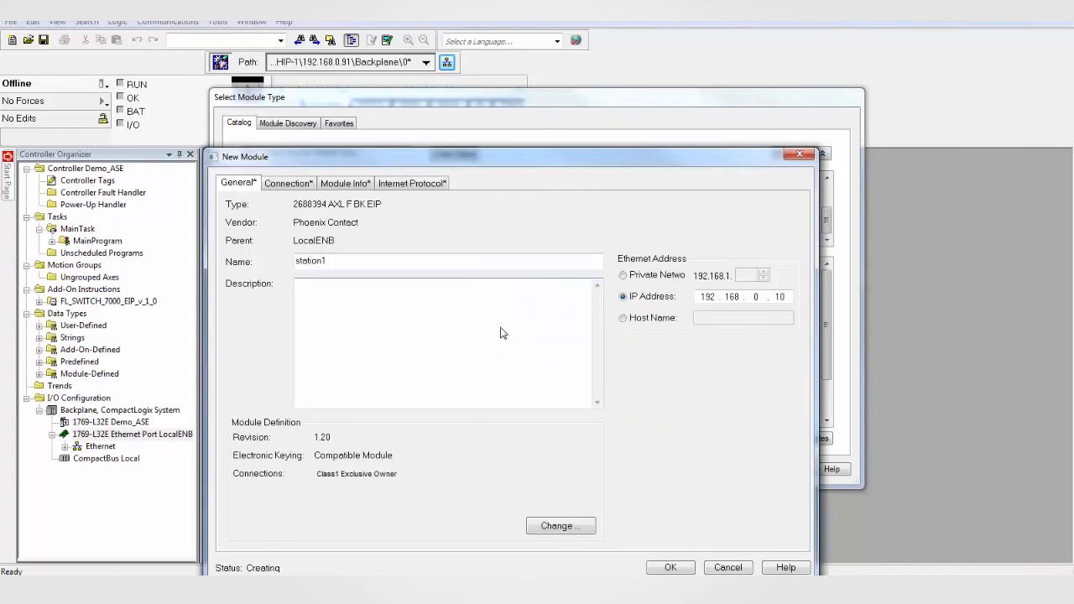